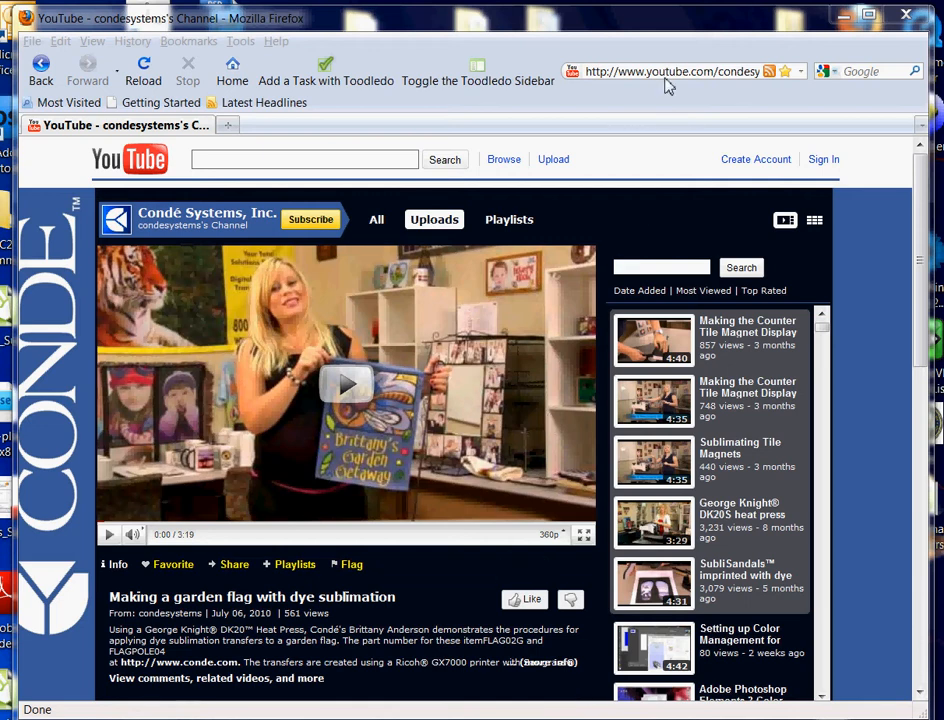
Step: Navigate Firefox to the Condé home page at conde.com via the address bar suggestion
left_click(670, 72)
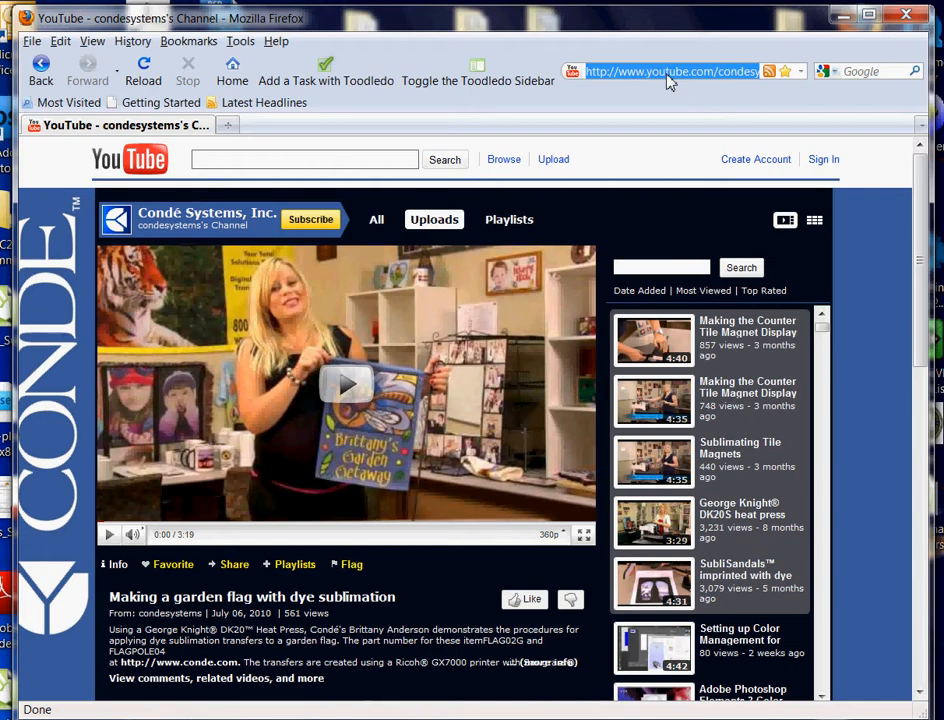
type("conde.c")
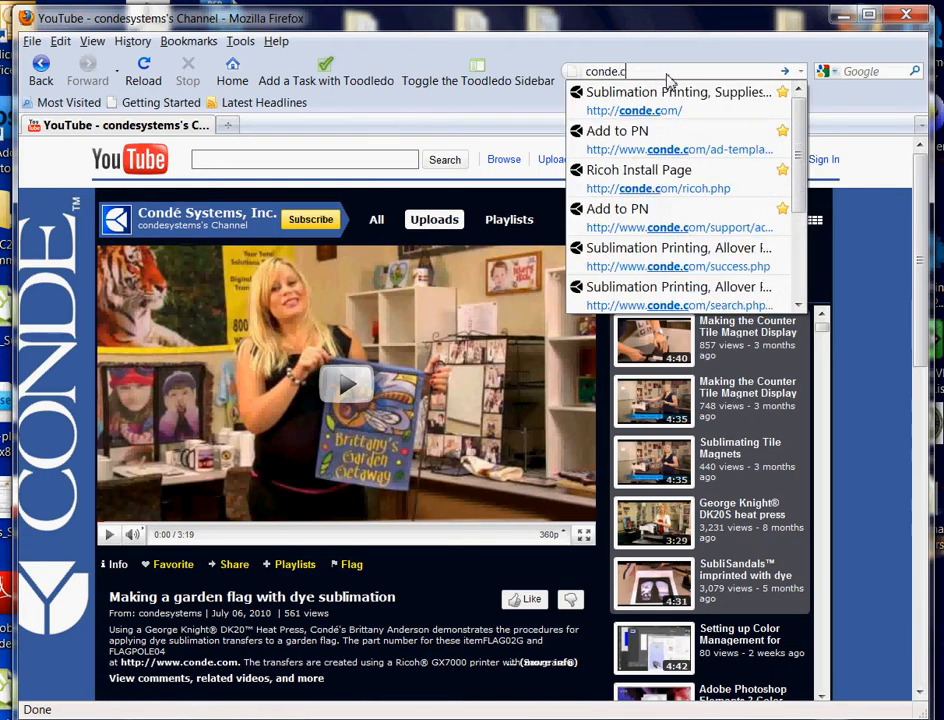
left_click(634, 110)
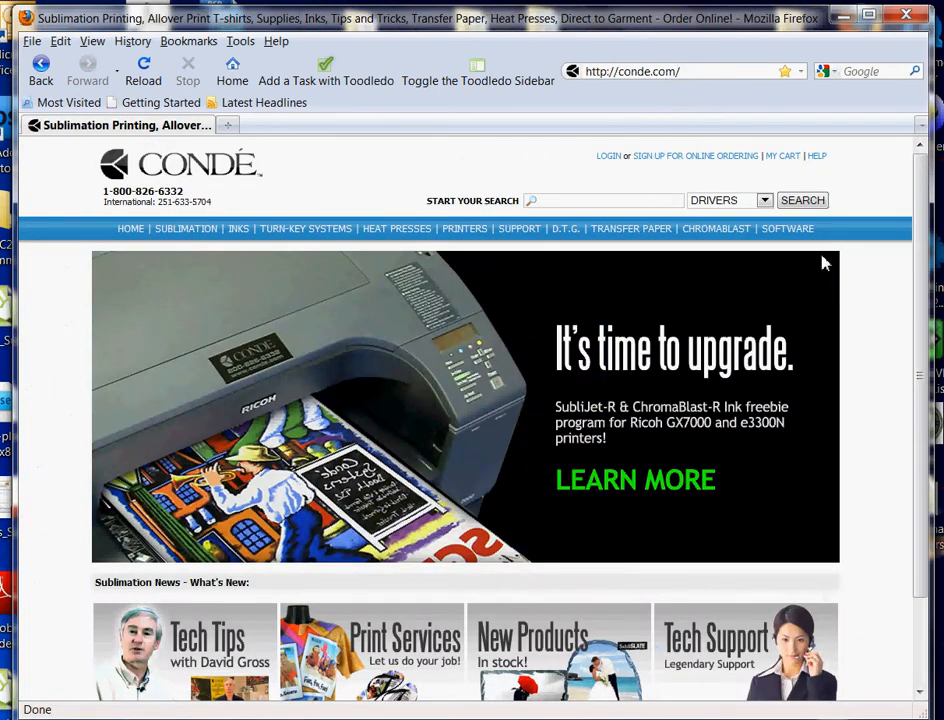
mouse_move(544, 308)
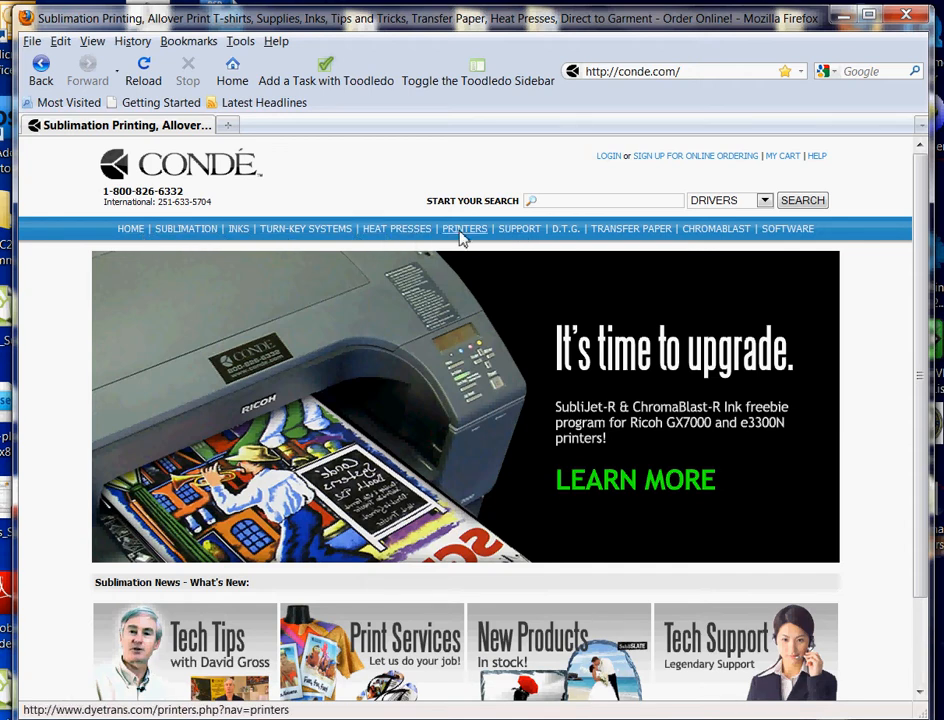
mouse_move(520, 228)
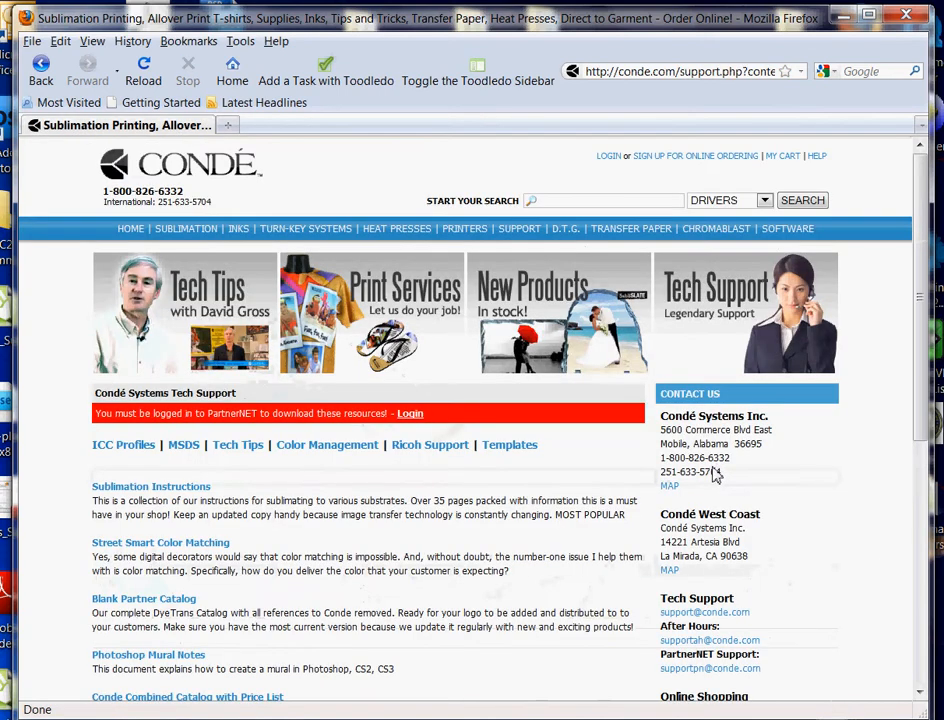
Step: Scroll down the Support page toward the PartnerNET login link
scroll("down", 3)
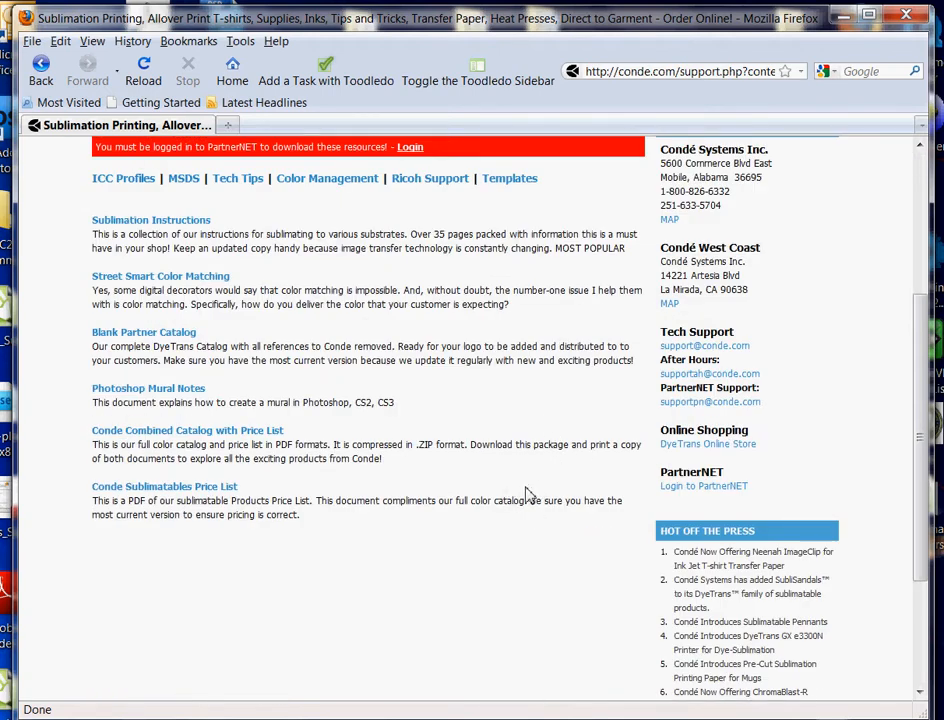
mouse_move(680, 492)
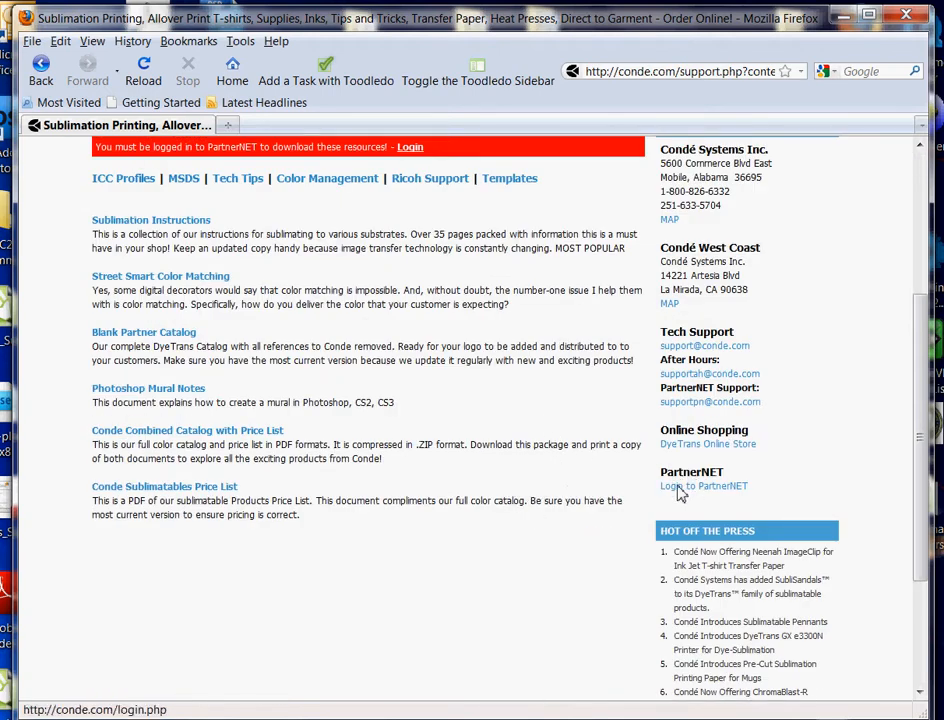
mouse_move(696, 492)
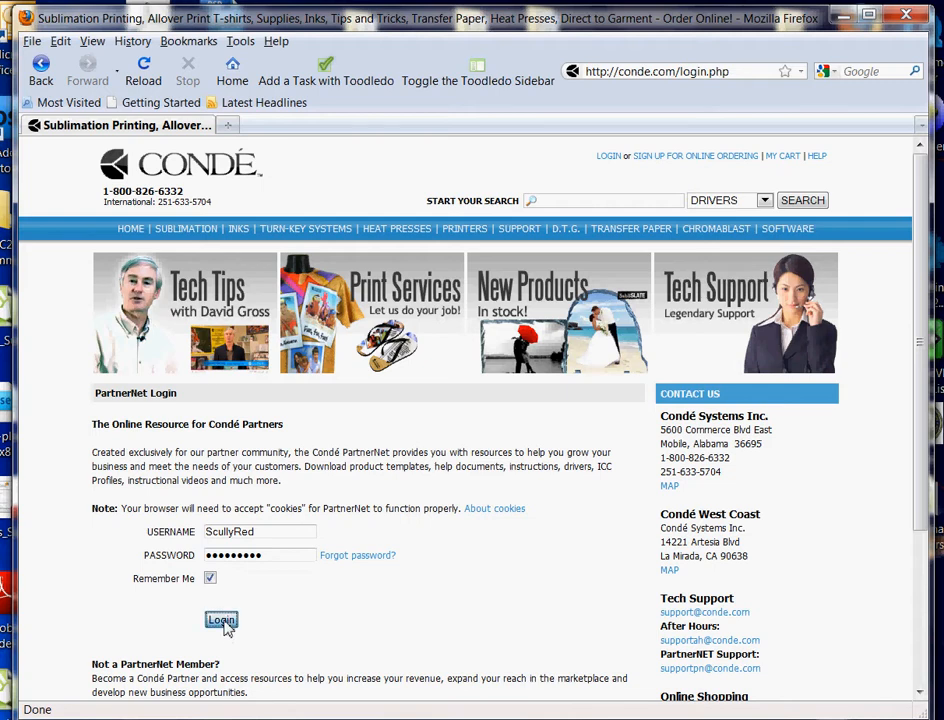
Step: Log in to PartnerNET and place the cursor in the site search box
left_click(220, 620)
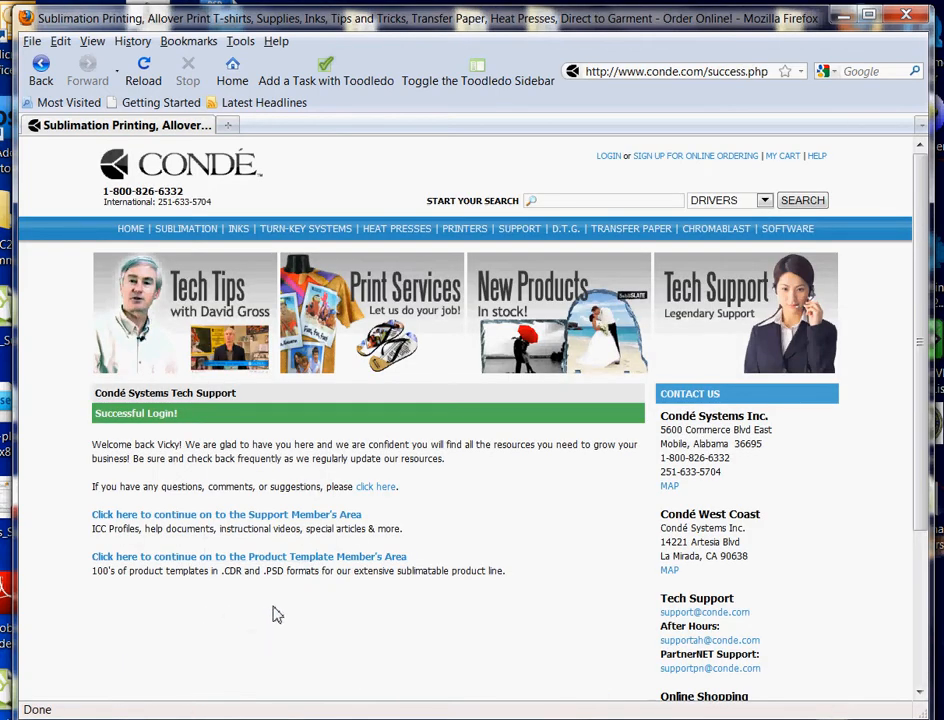
mouse_move(226, 514)
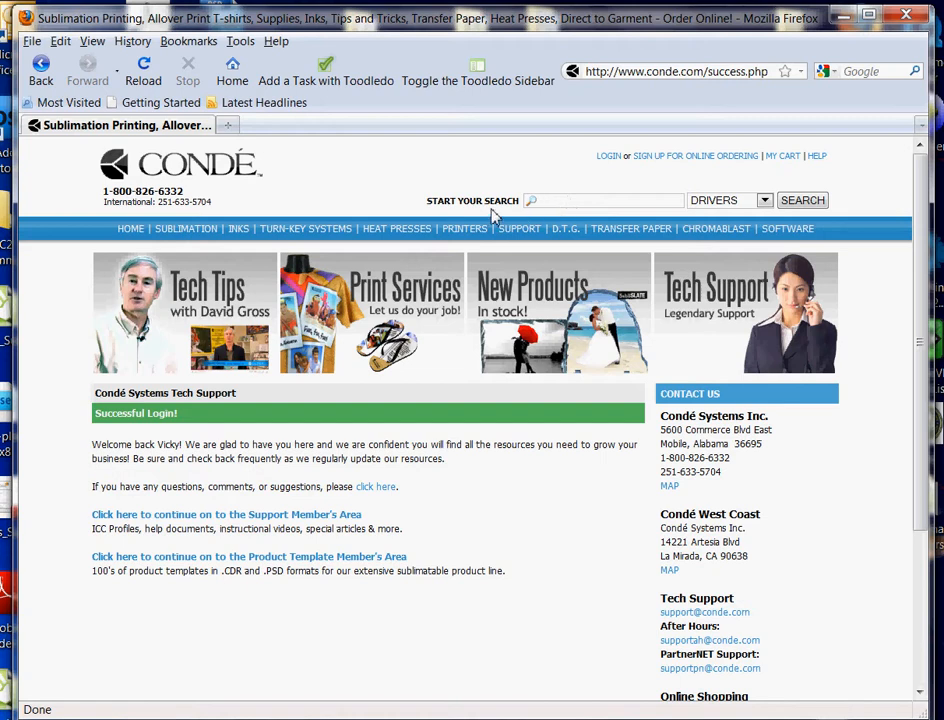
mouse_move(510, 218)
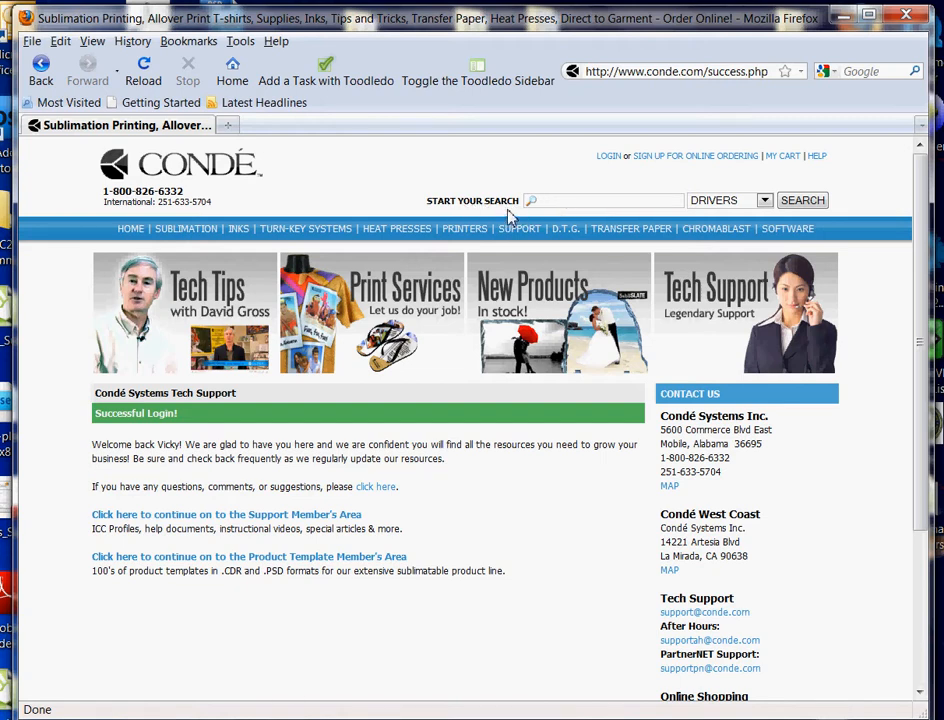
mouse_move(490, 216)
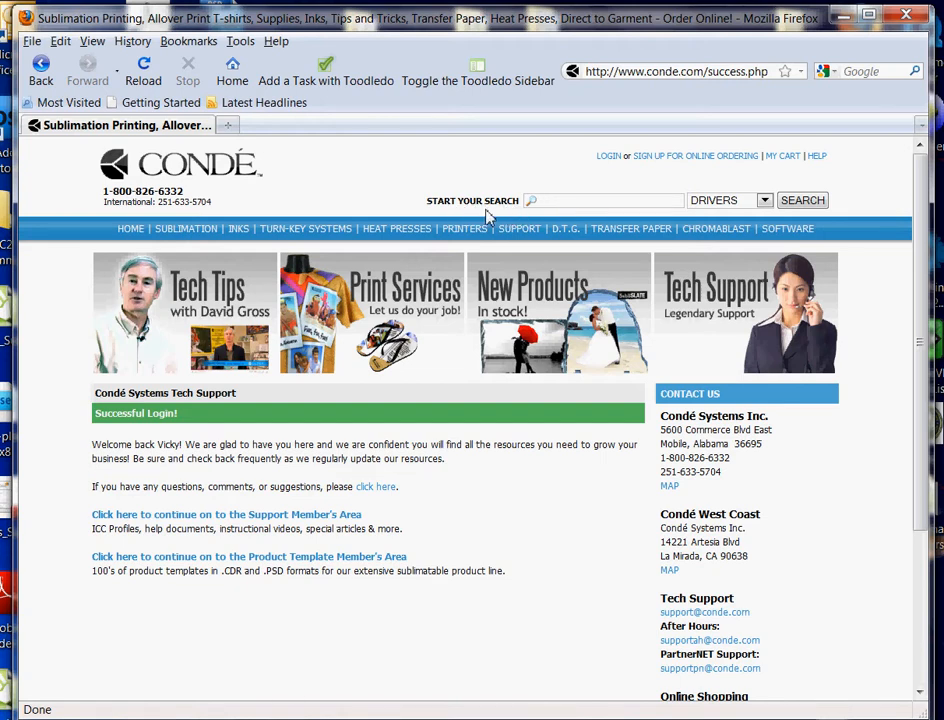
mouse_move(512, 218)
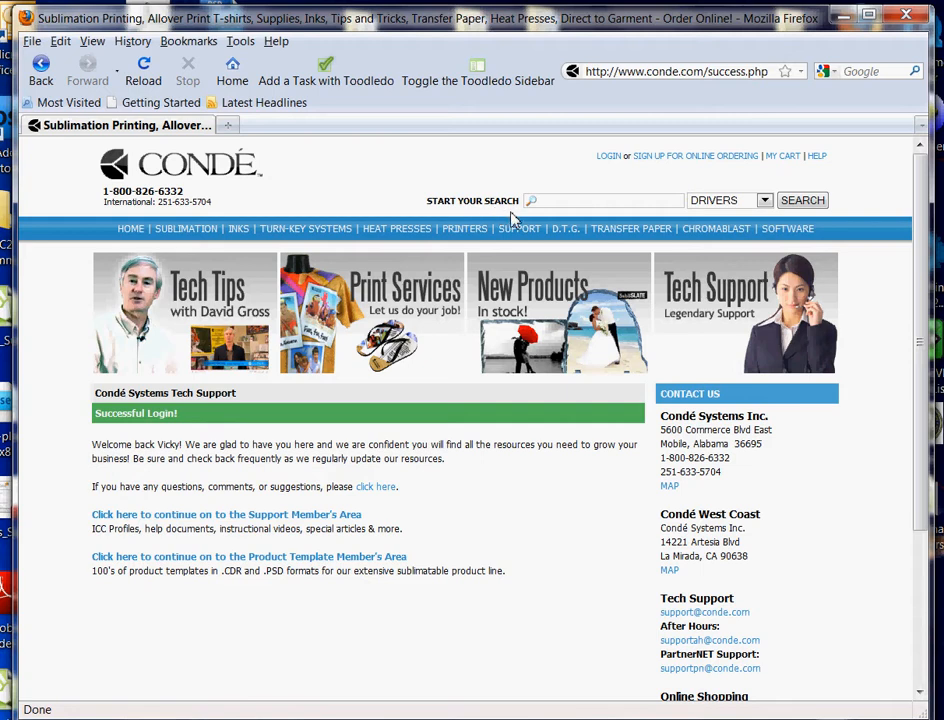
mouse_move(510, 212)
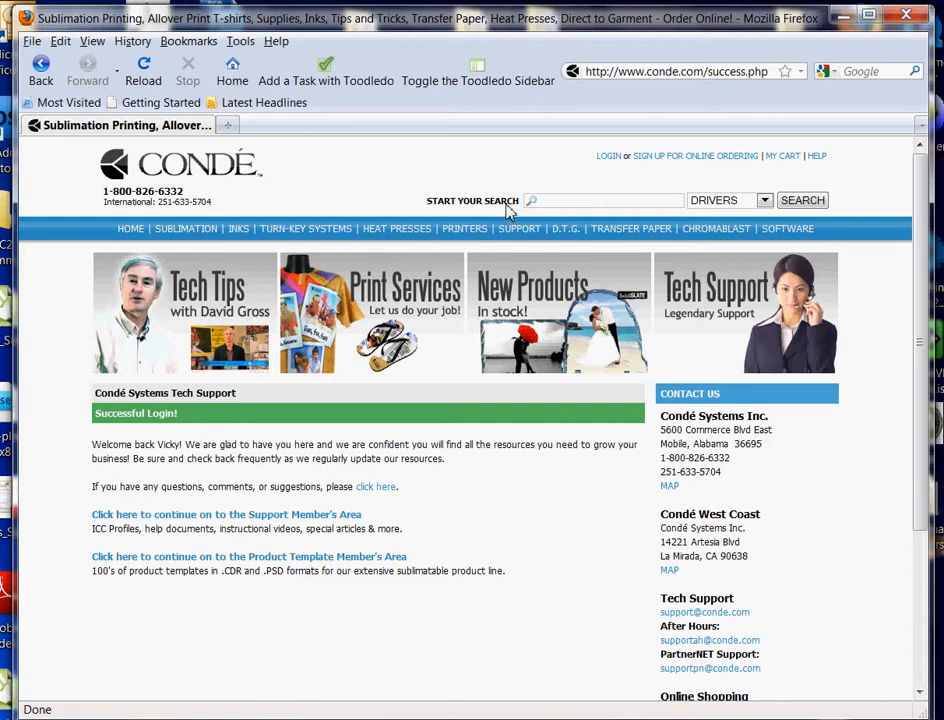
mouse_move(688, 216)
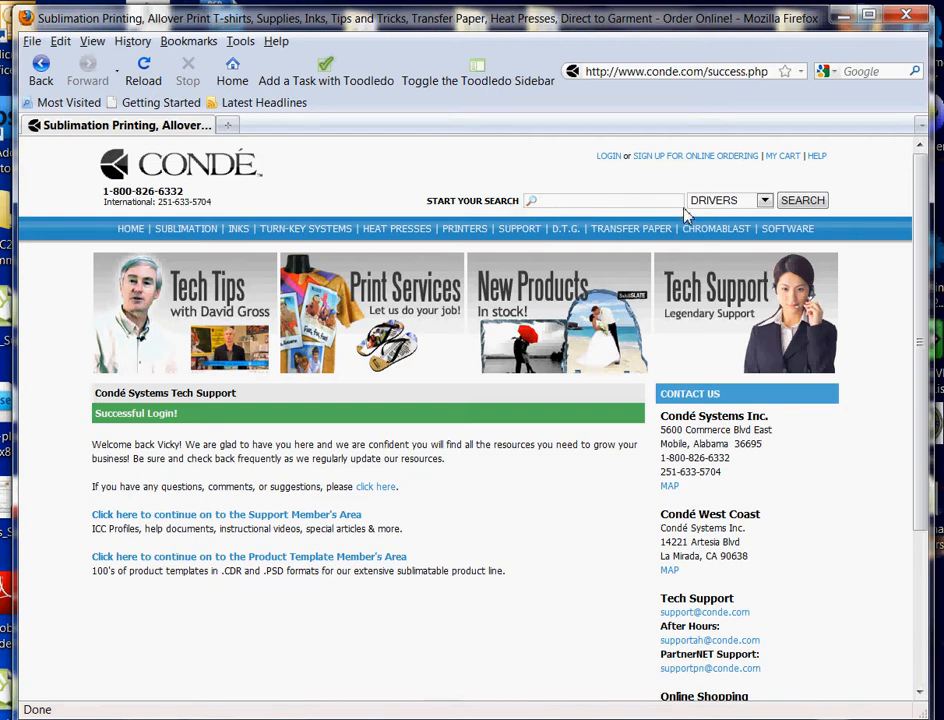
mouse_move(748, 208)
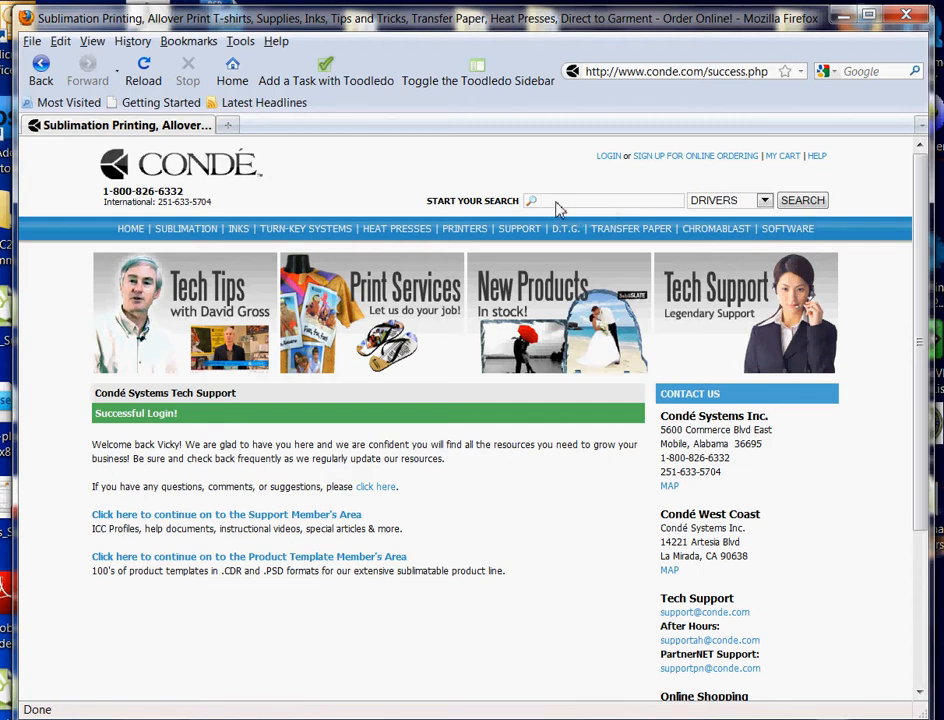
left_click(600, 200)
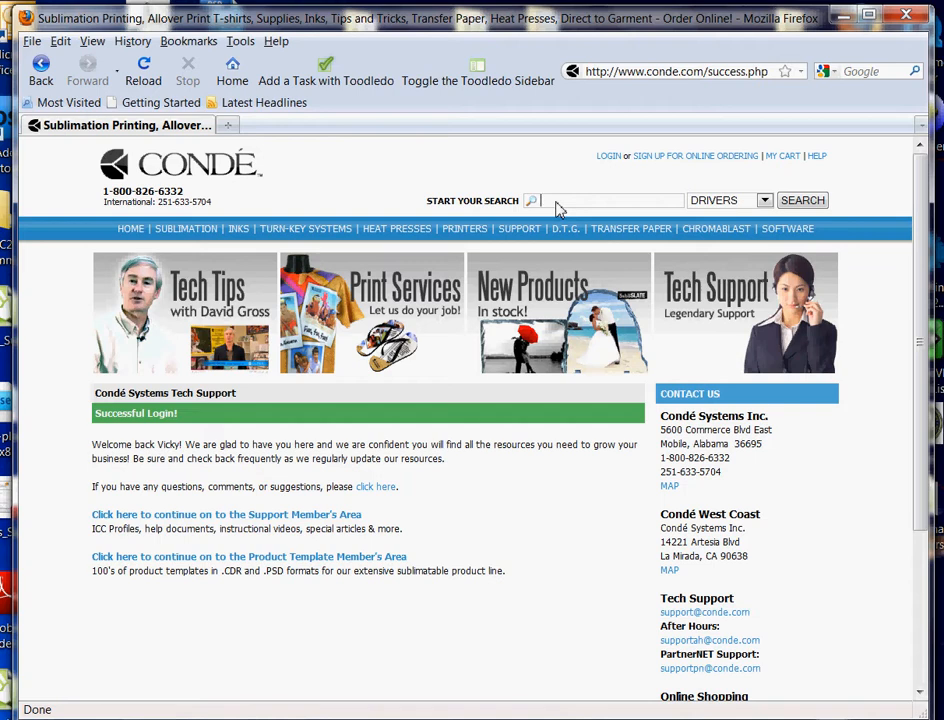
left_click(600, 200)
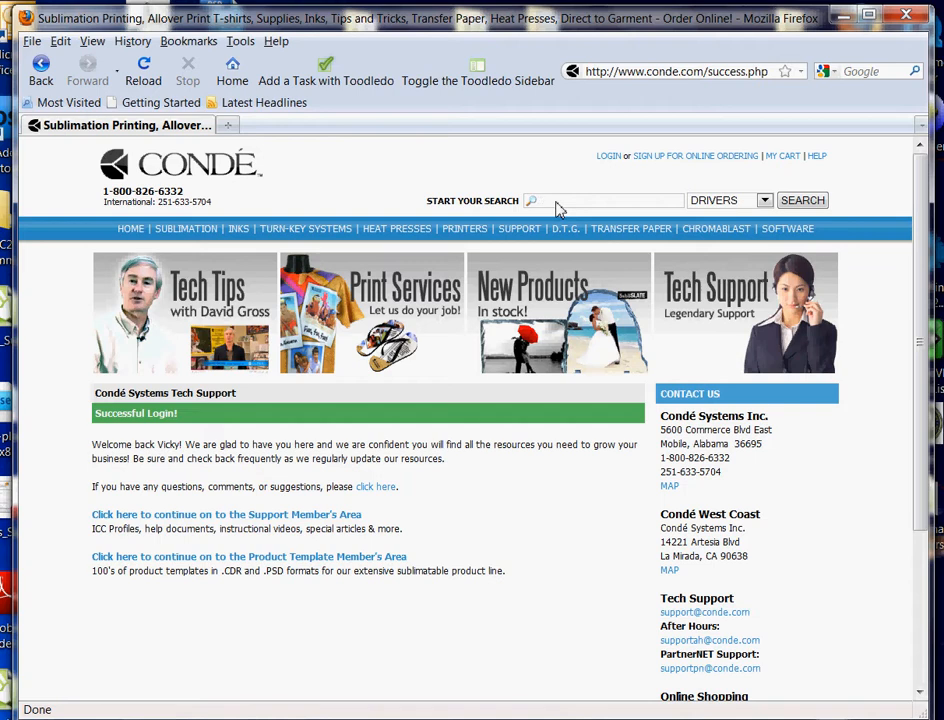
Step: Enter CBWB412-WHITE as the search term and limit the category to Products
type("CB")
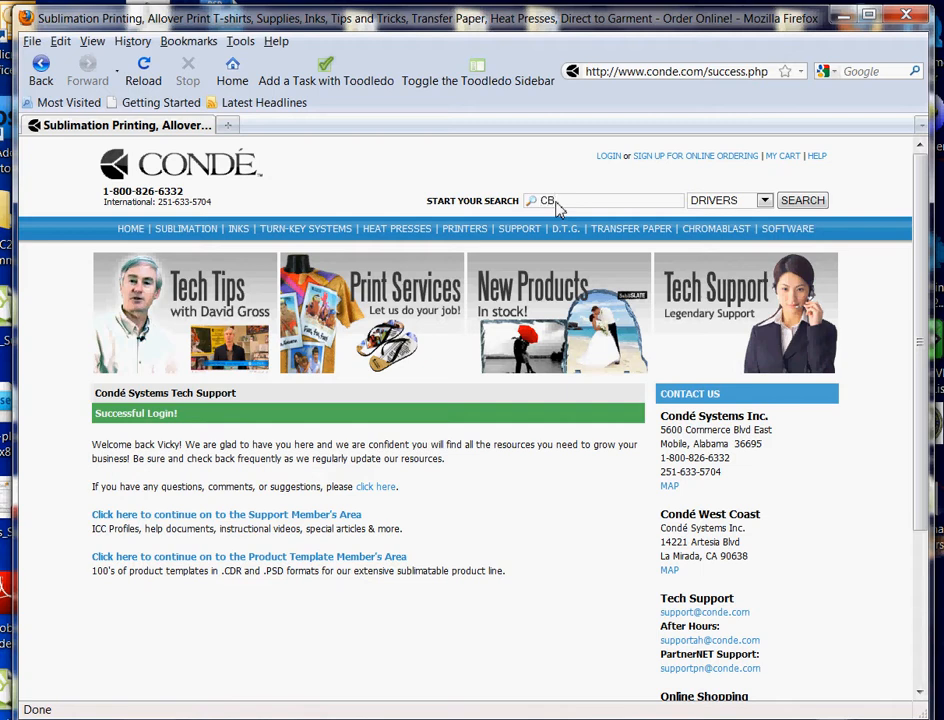
type("WB")
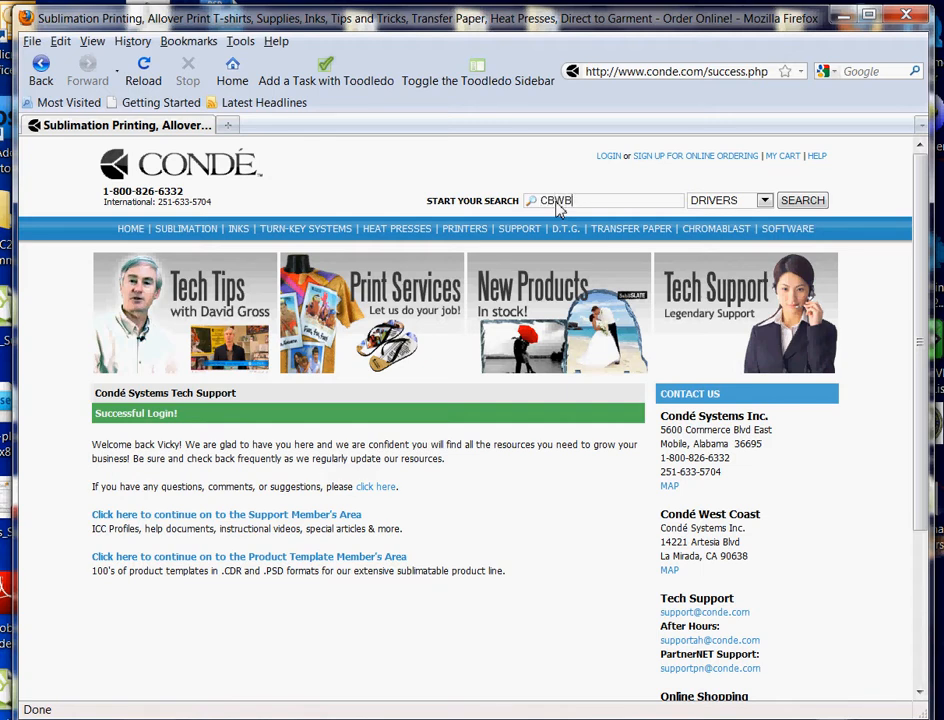
type("412-WHIT")
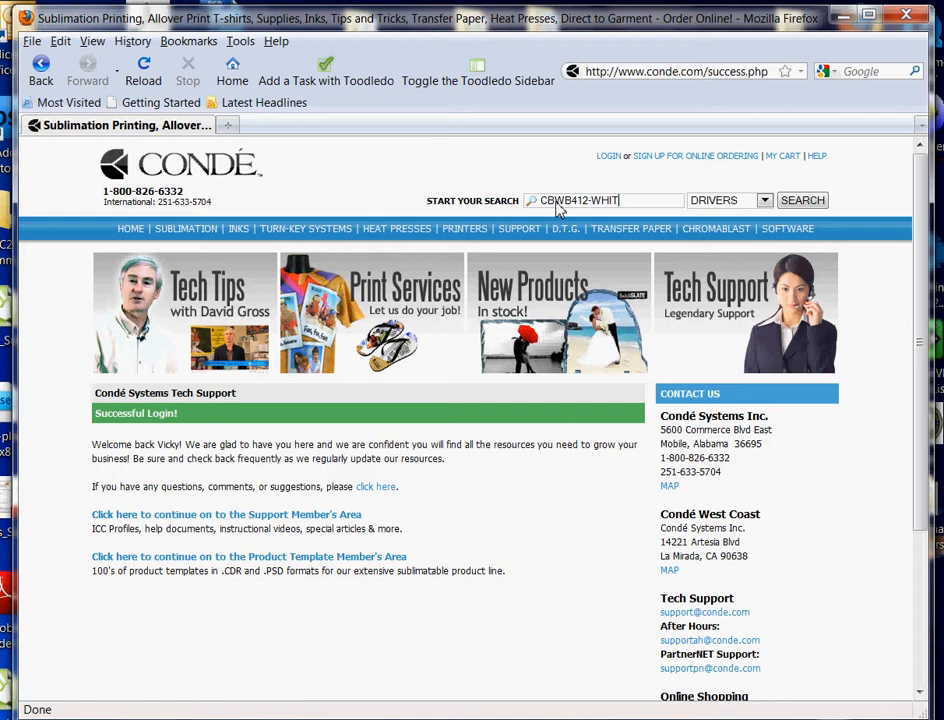
type("E")
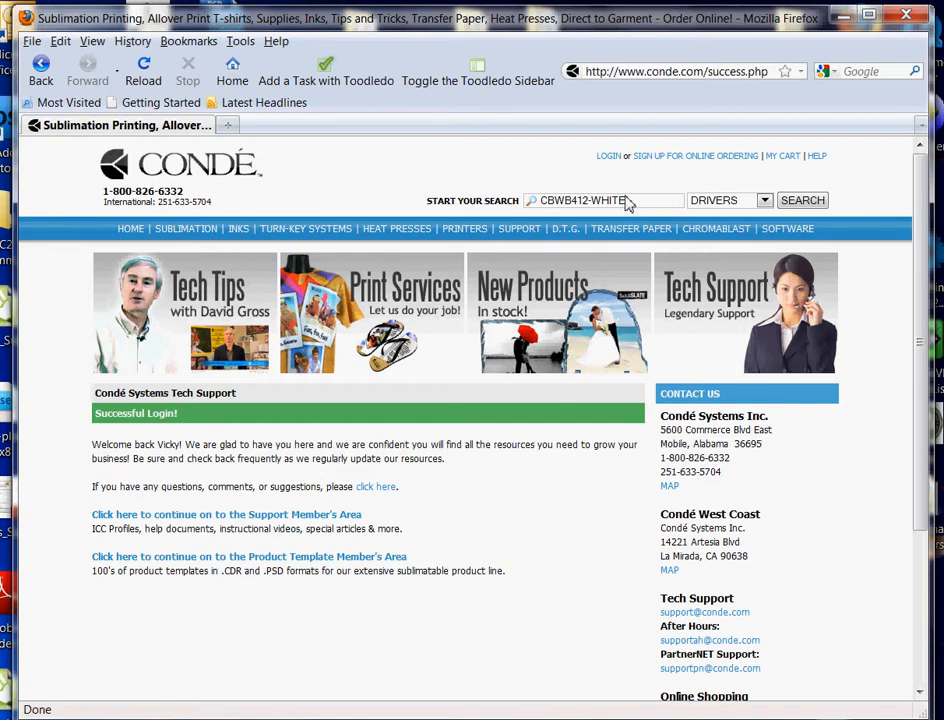
mouse_move(628, 204)
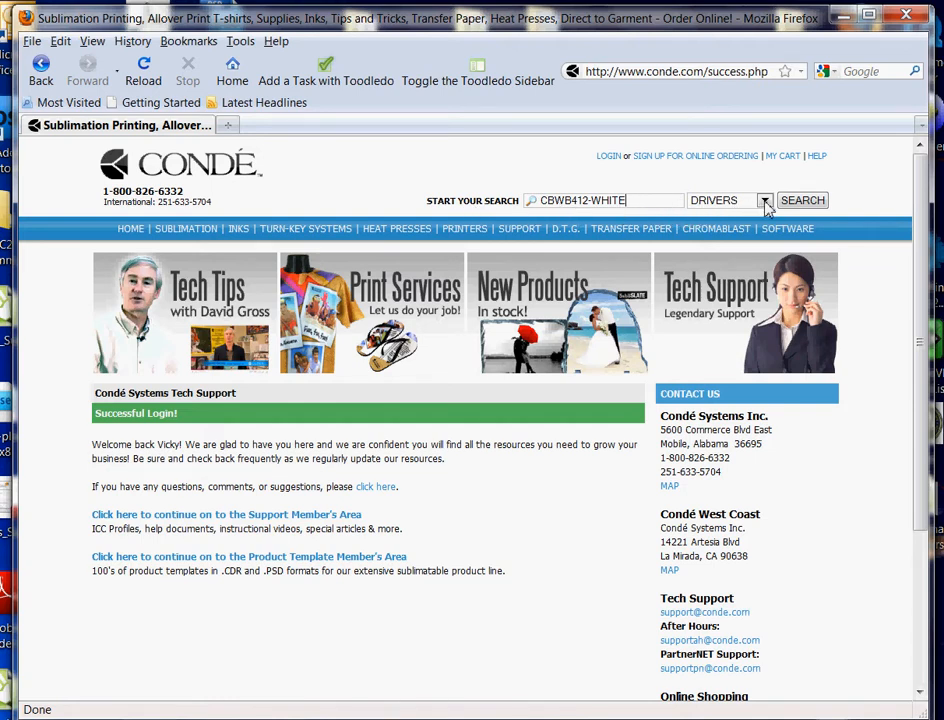
left_click(764, 200)
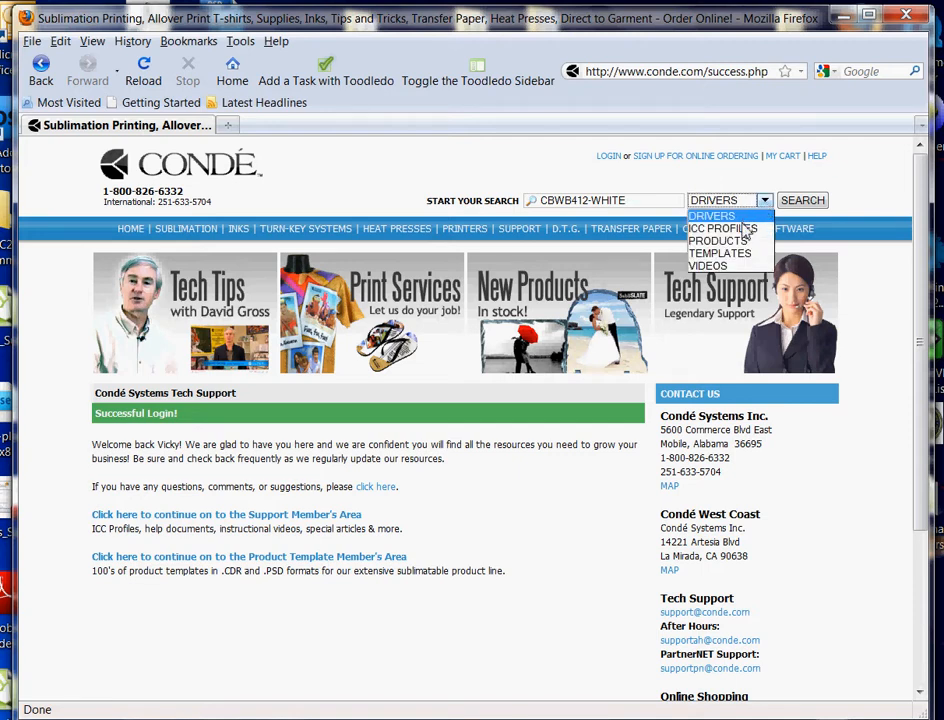
mouse_move(716, 240)
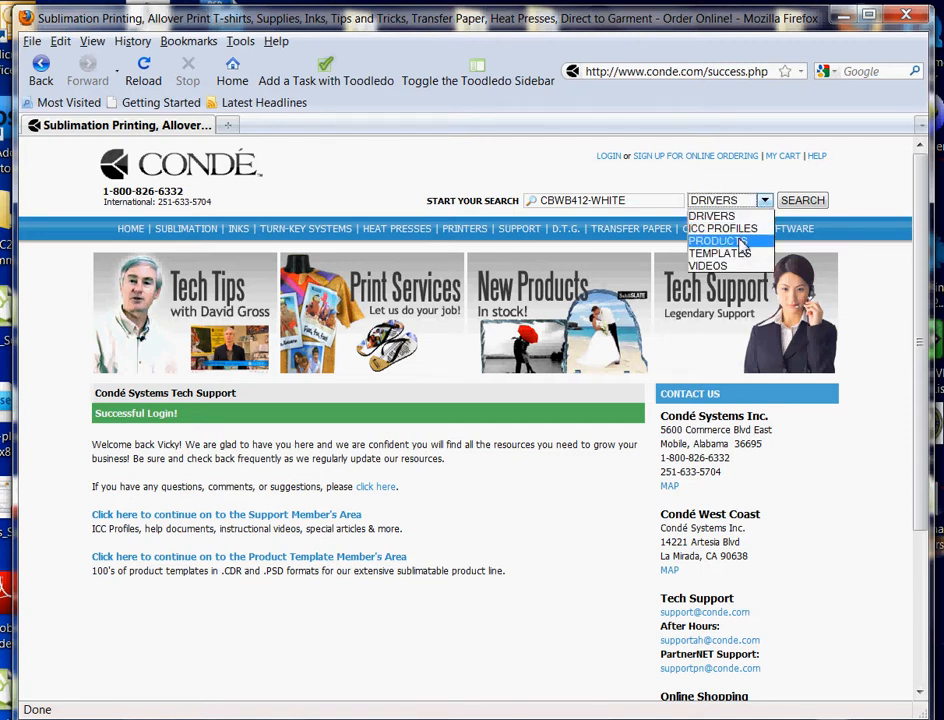
mouse_move(720, 252)
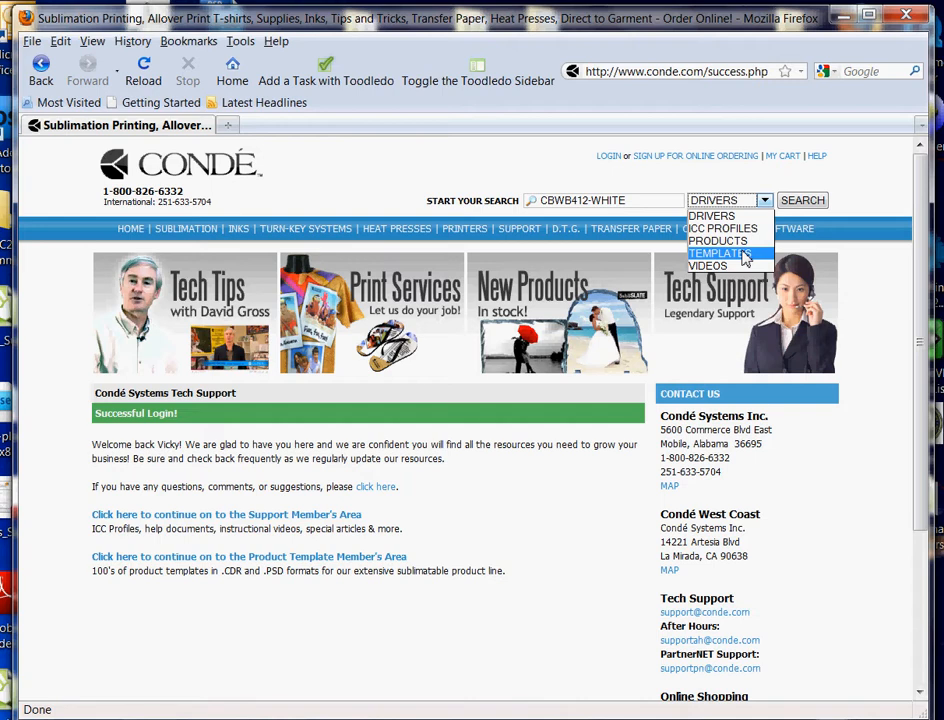
mouse_move(718, 240)
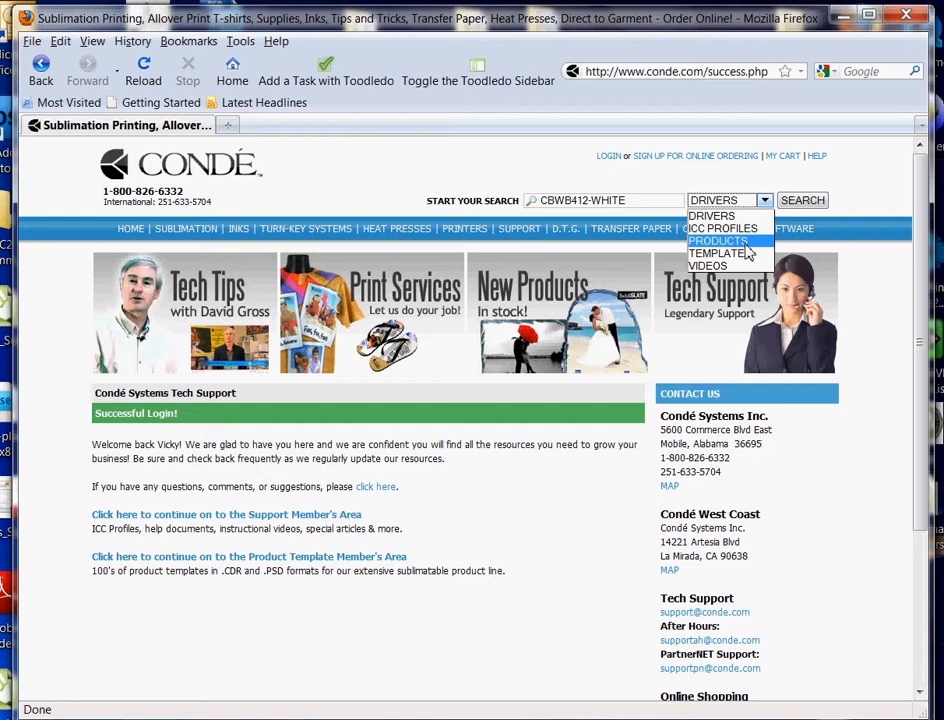
left_click(718, 240)
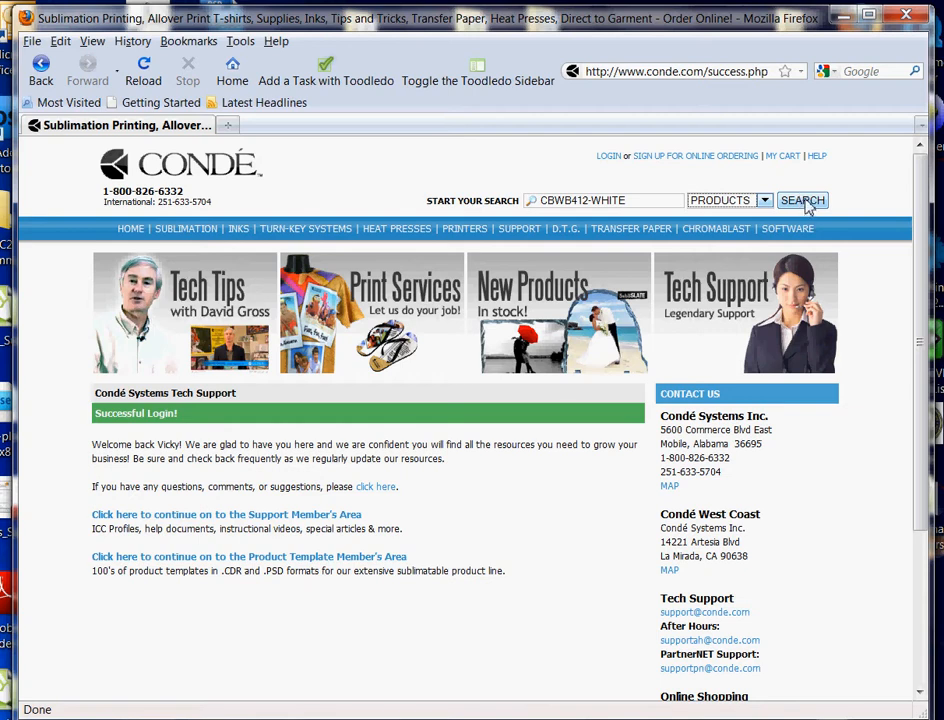
left_click(802, 200)
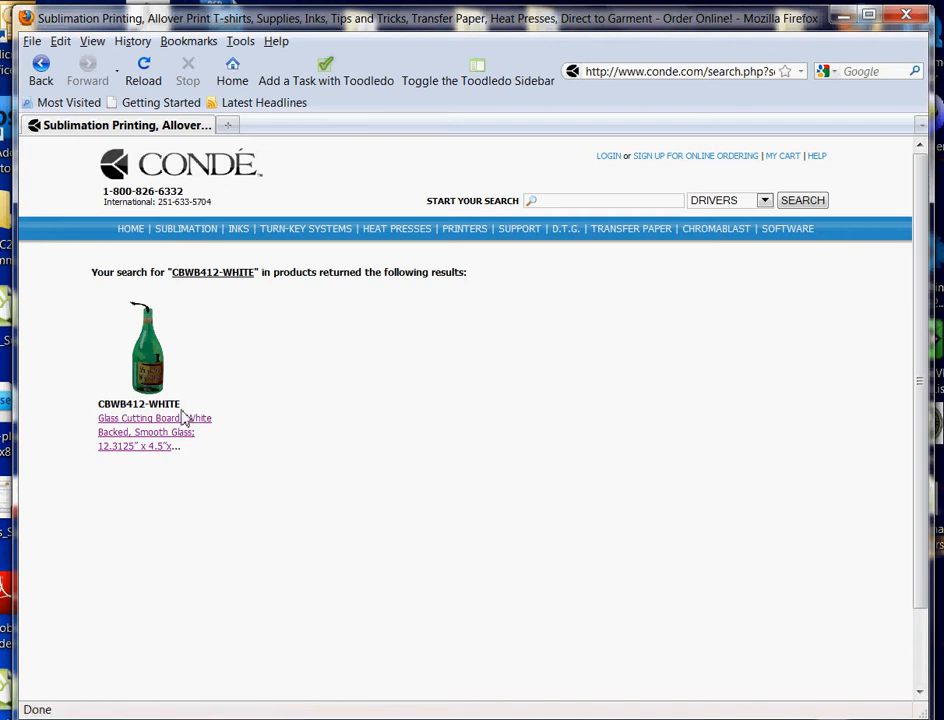
mouse_move(180, 418)
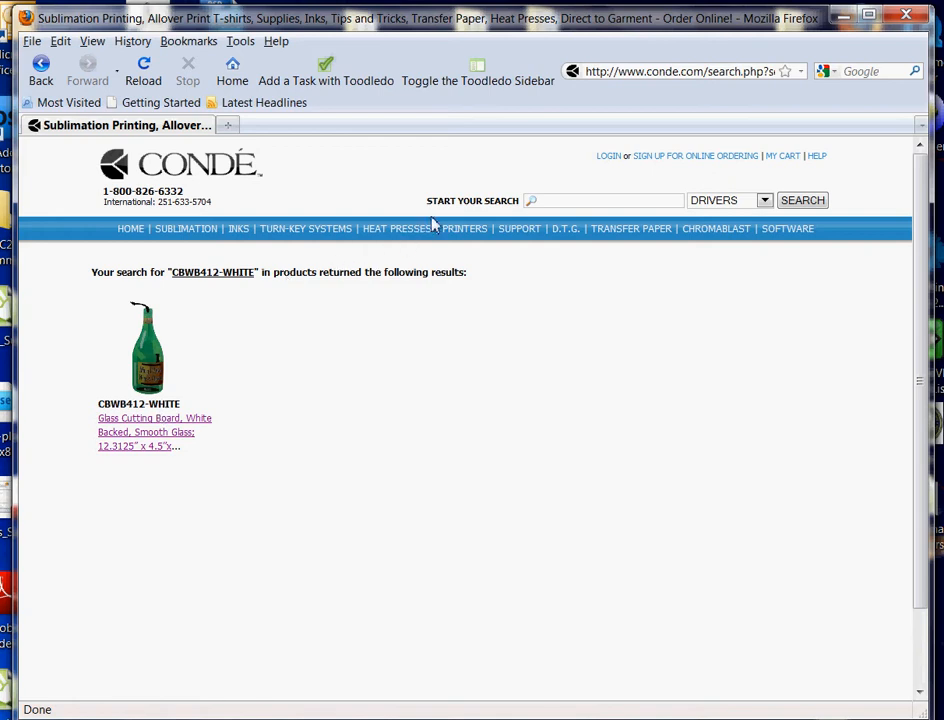
mouse_move(612, 212)
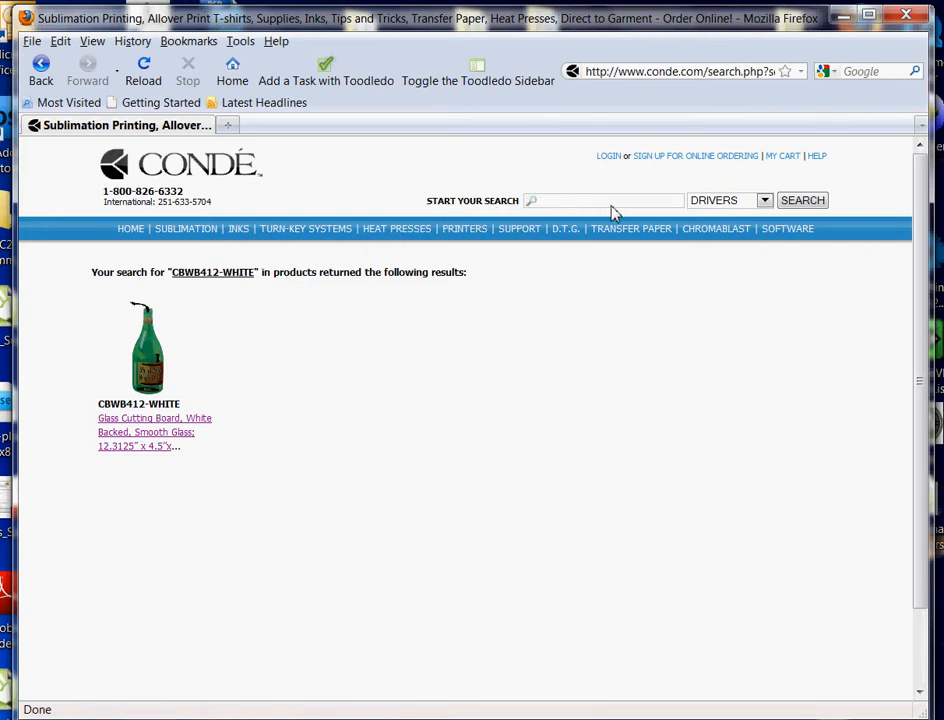
mouse_move(456, 210)
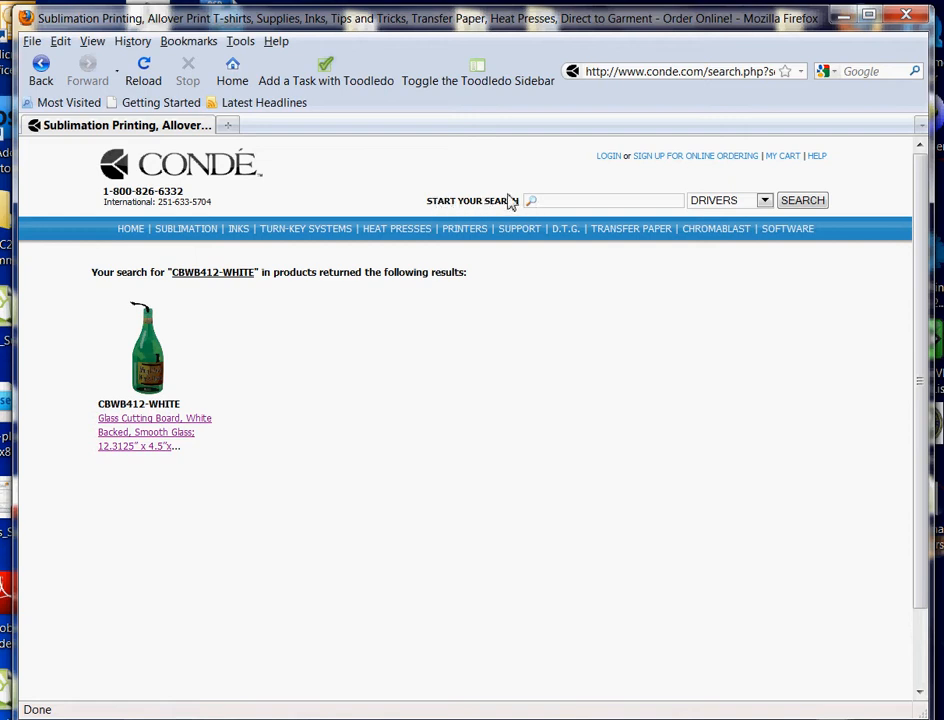
mouse_move(572, 210)
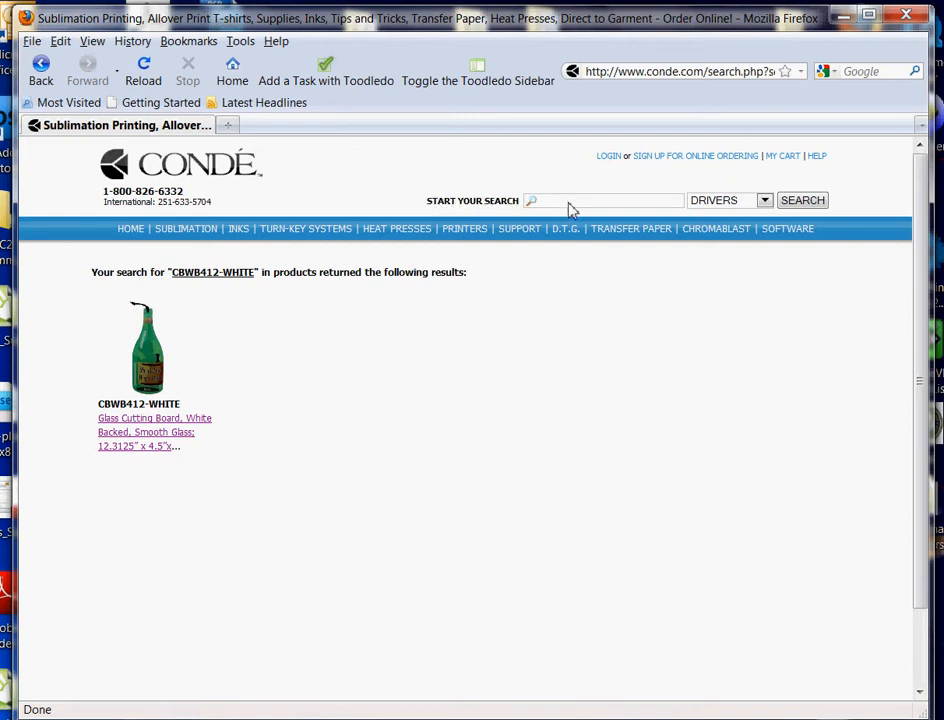
mouse_move(164, 424)
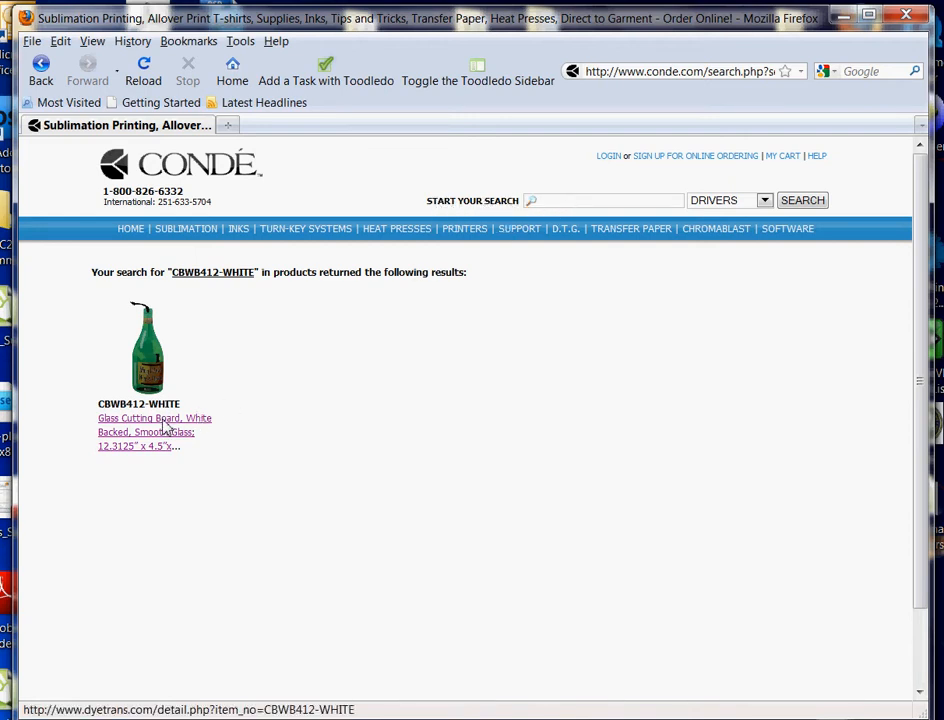
Step: Open the CBWB412-WHITE product detail page and page through its related products
left_click(154, 418)
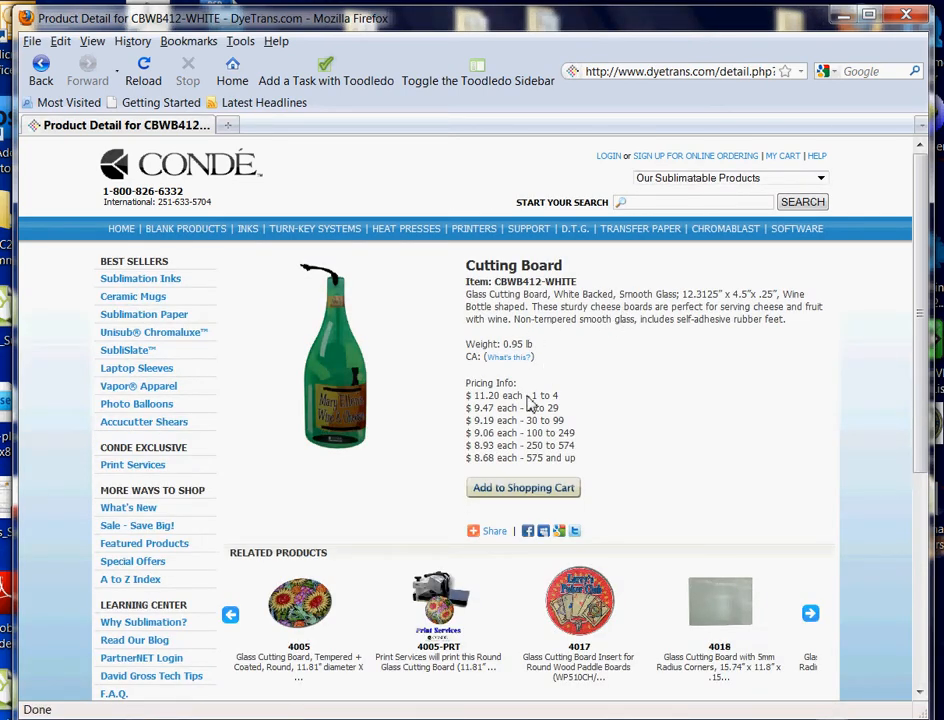
left_click(810, 612)
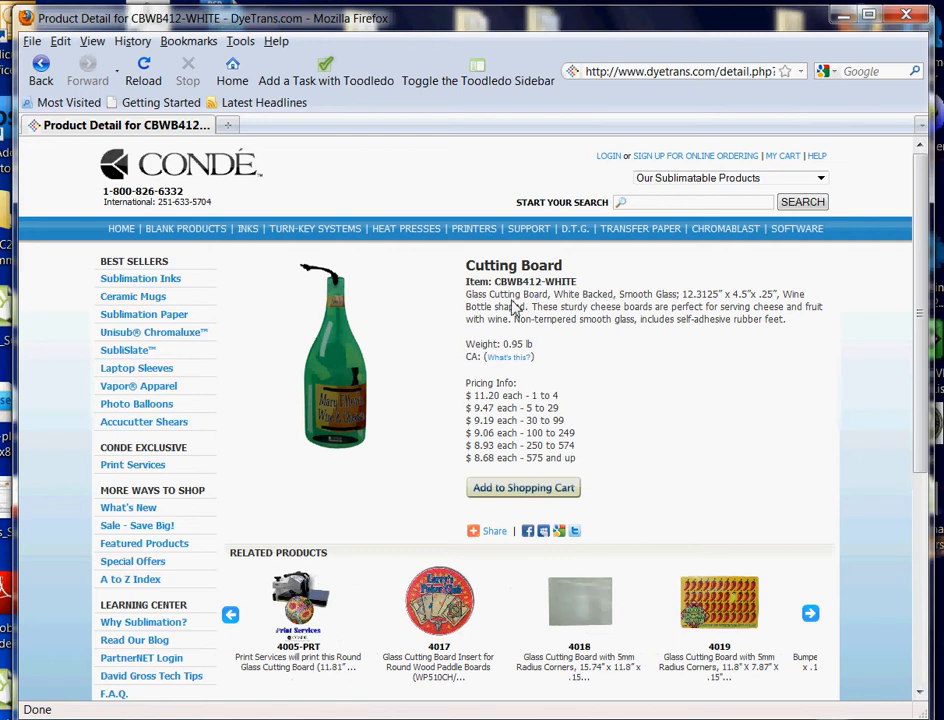
mouse_move(544, 324)
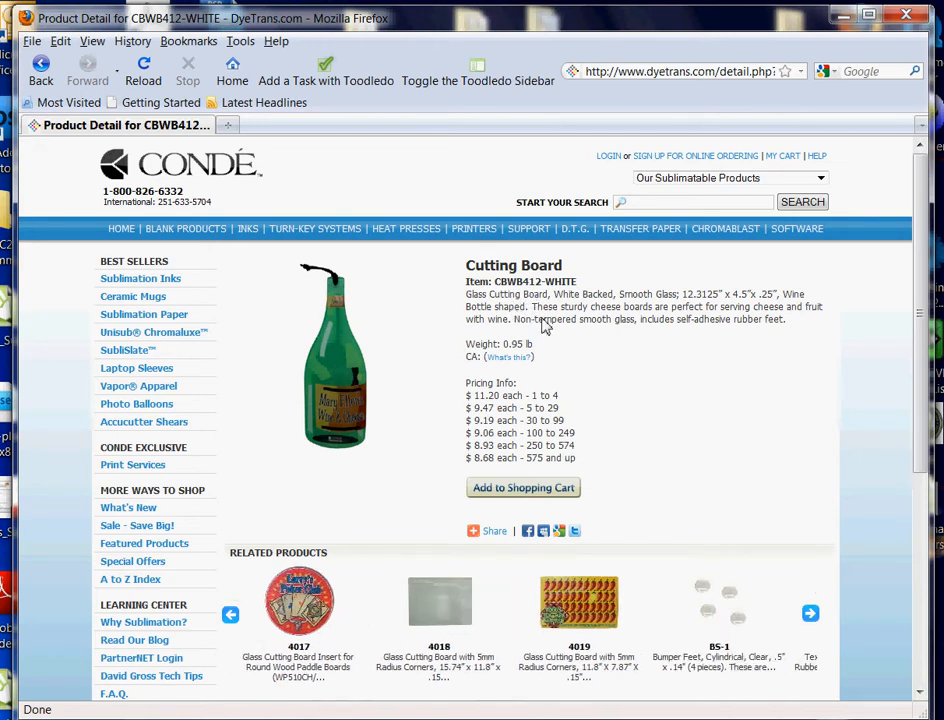
left_click(810, 614)
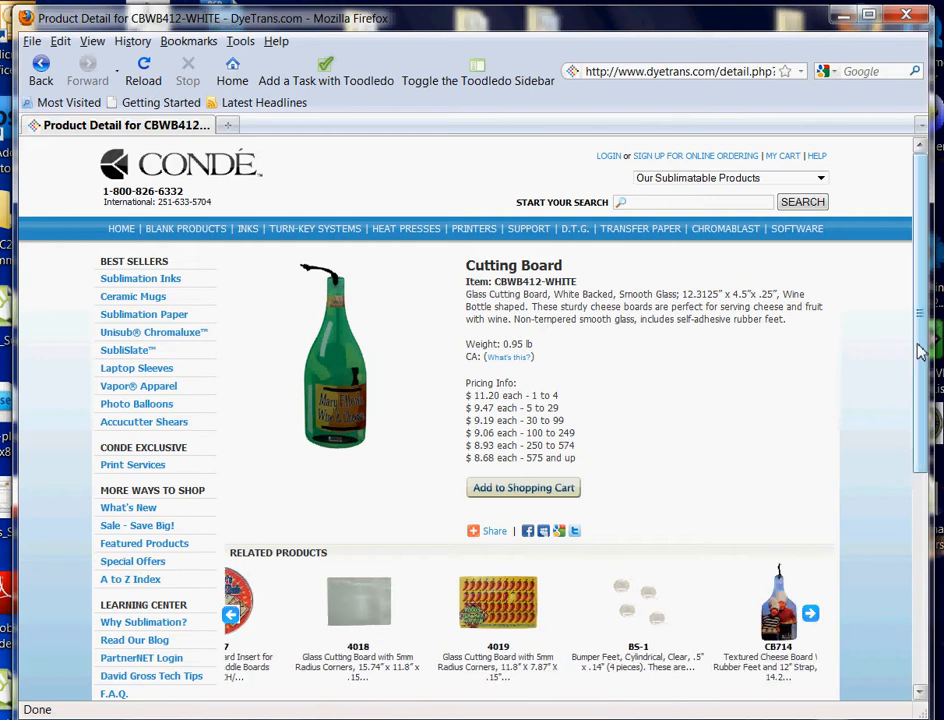
left_click(810, 612)
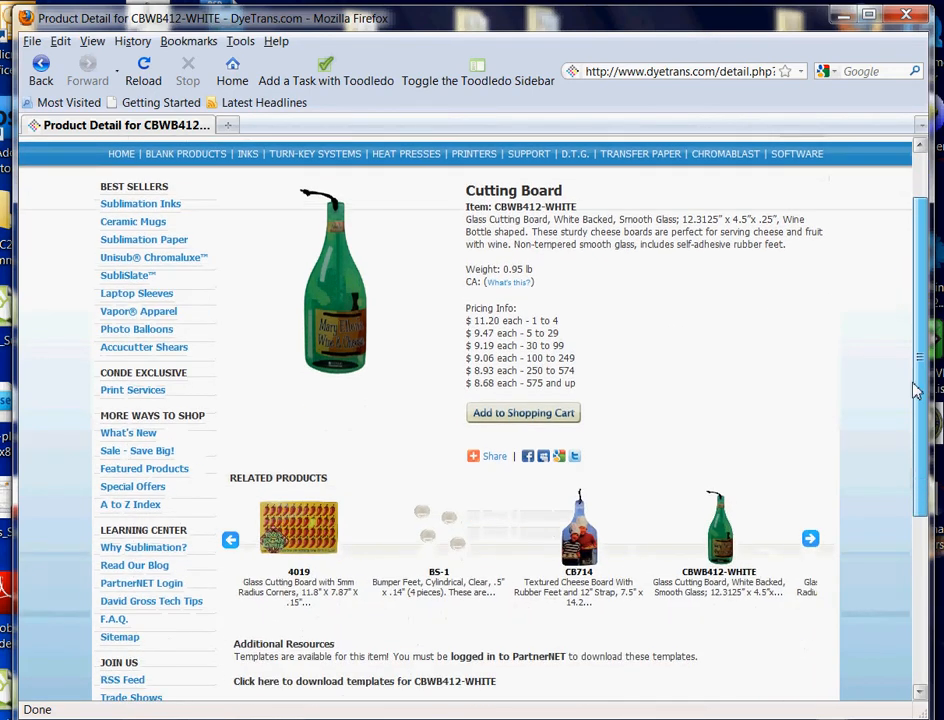
Step: Scroll to the template section and start the CBWB412-WHITE template download
scroll("down", 3)
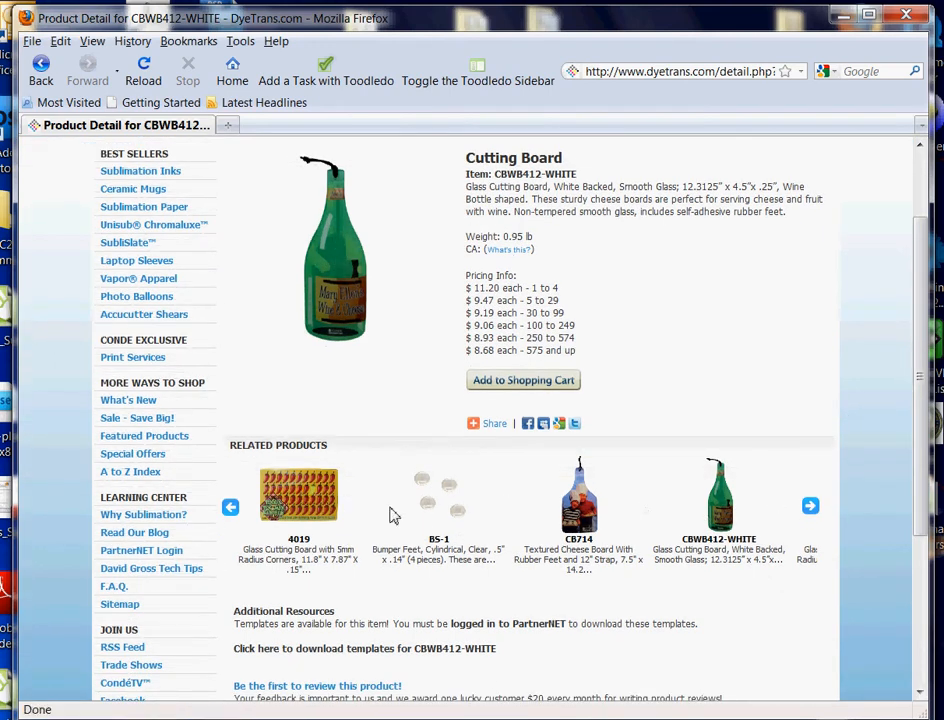
mouse_move(296, 496)
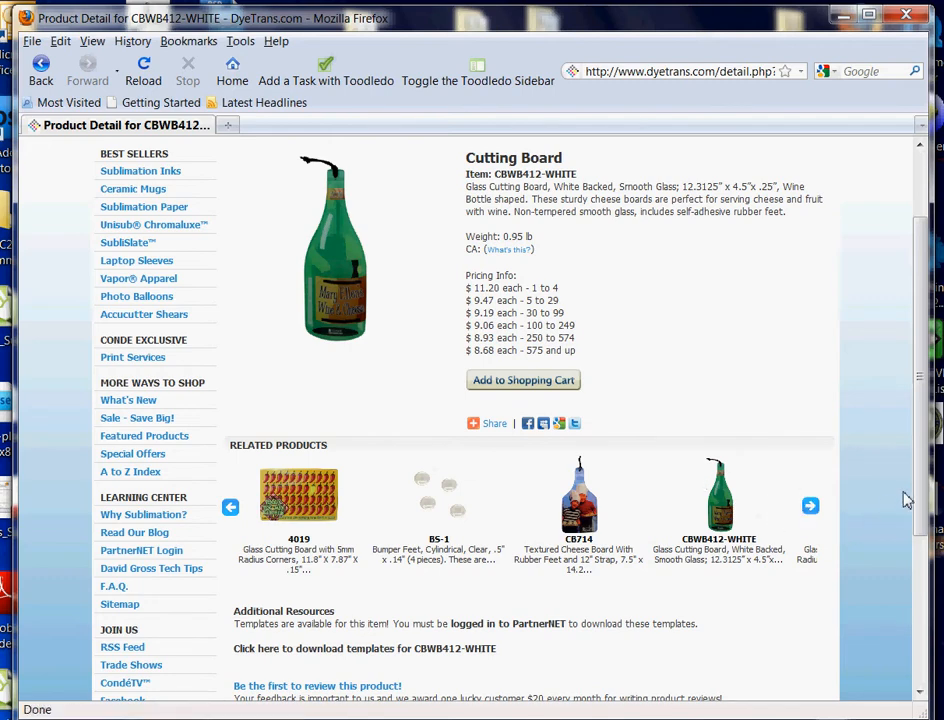
scroll("down", 3)
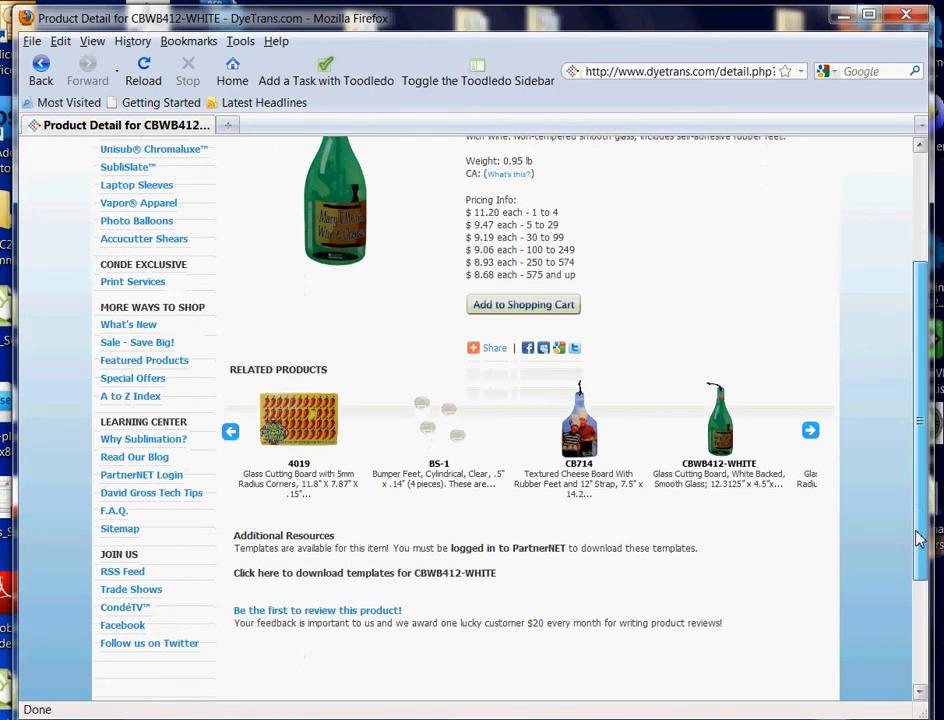
scroll("down", 3)
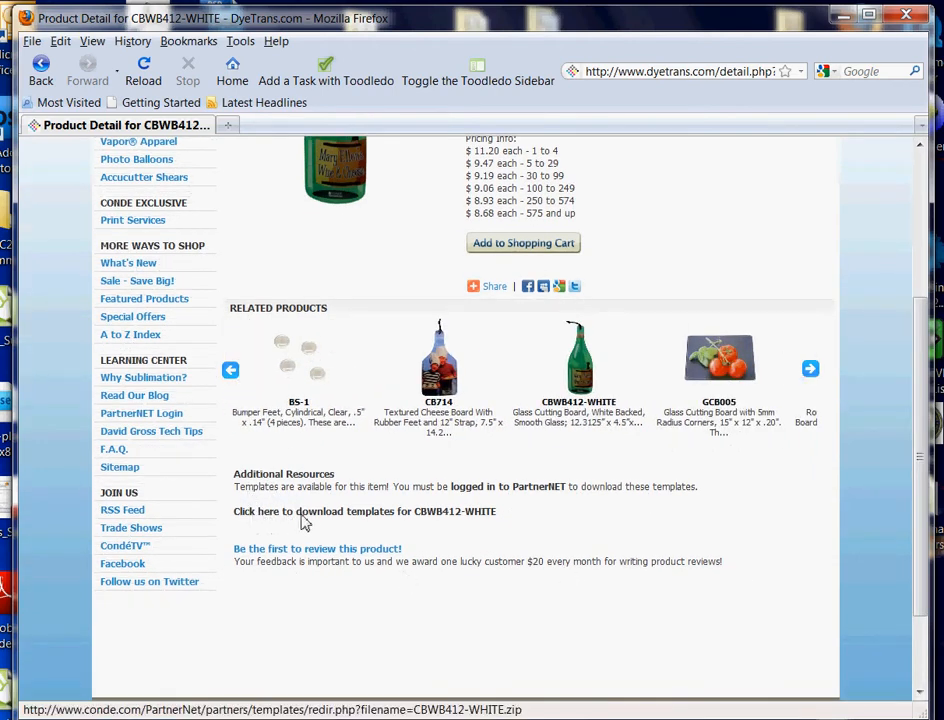
left_click(810, 368)
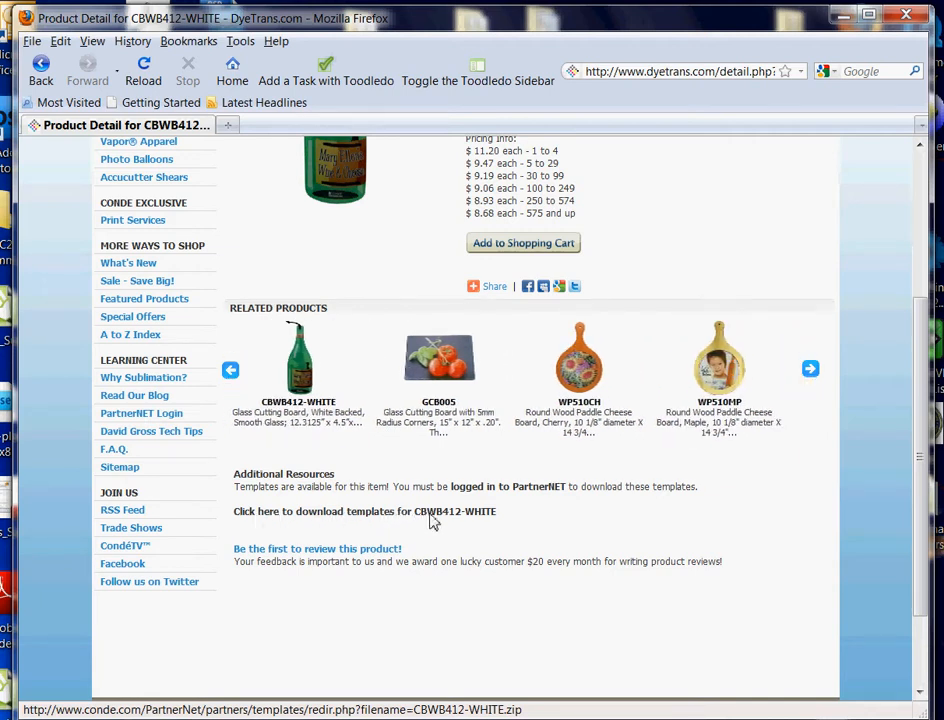
left_click(230, 370)
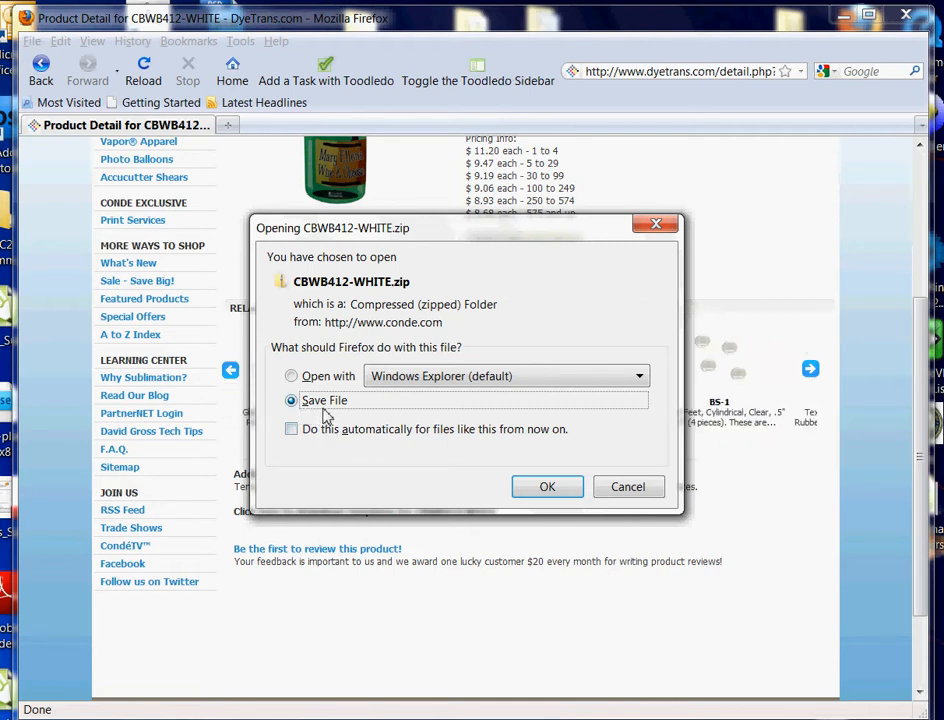
mouse_move(352, 424)
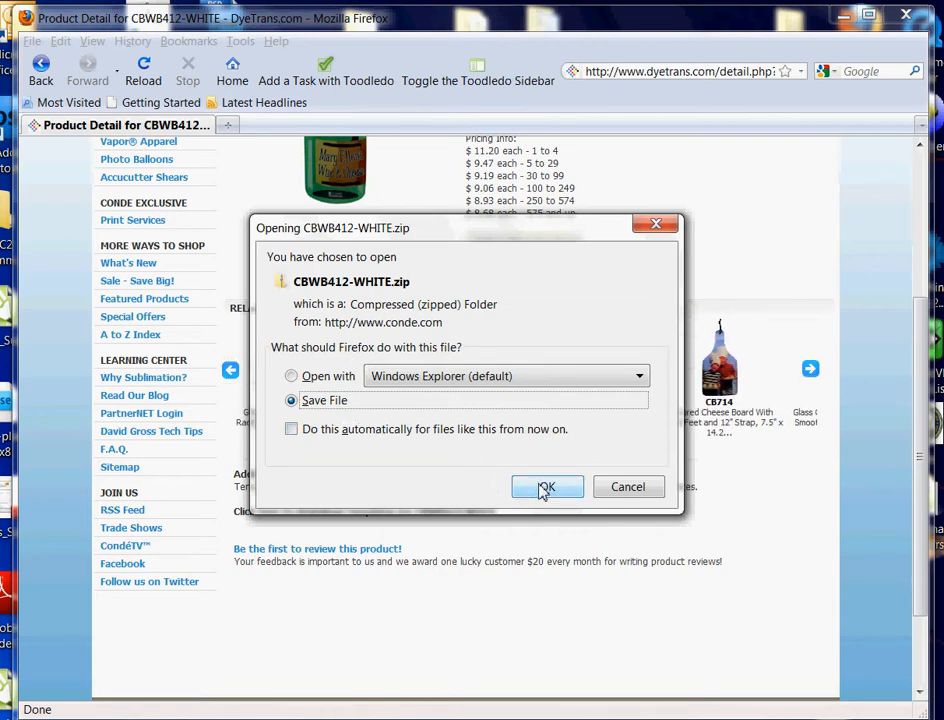
Step: Confirm saving the CBWB412-WHITE.zip template to Downloads
left_click(548, 488)
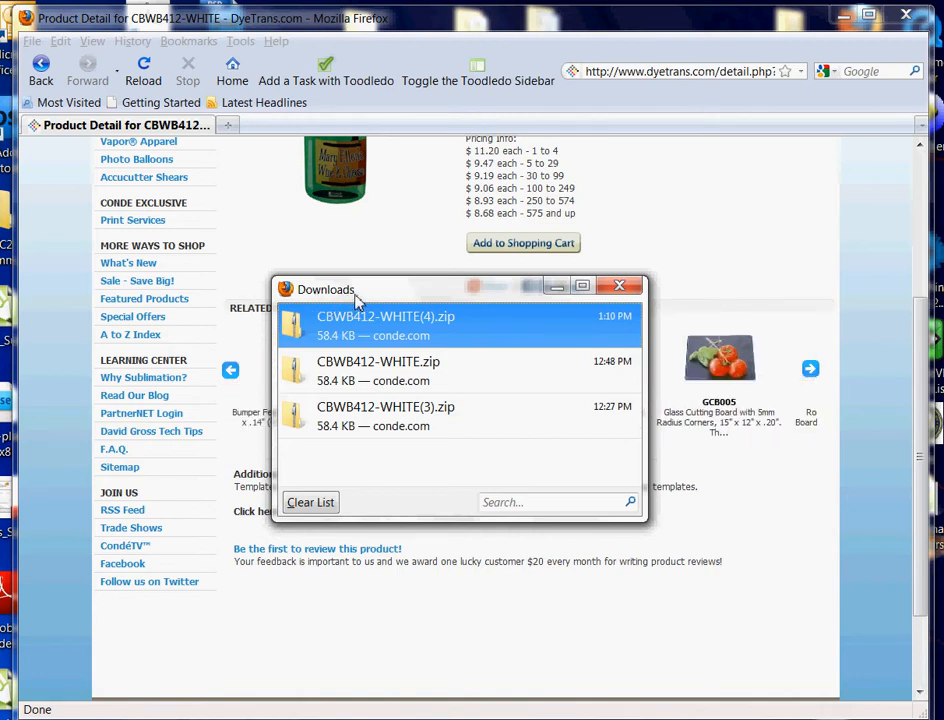
mouse_move(380, 300)
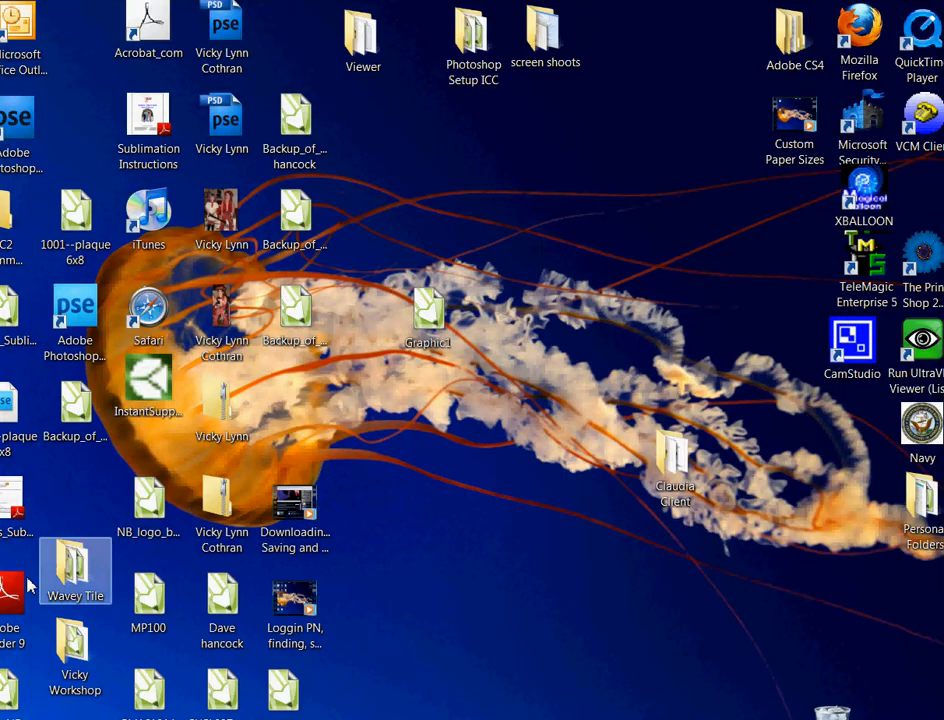
Step: Open the user's Downloads folder and select the CBWB412-WHITE zip
left_click(20, 710)
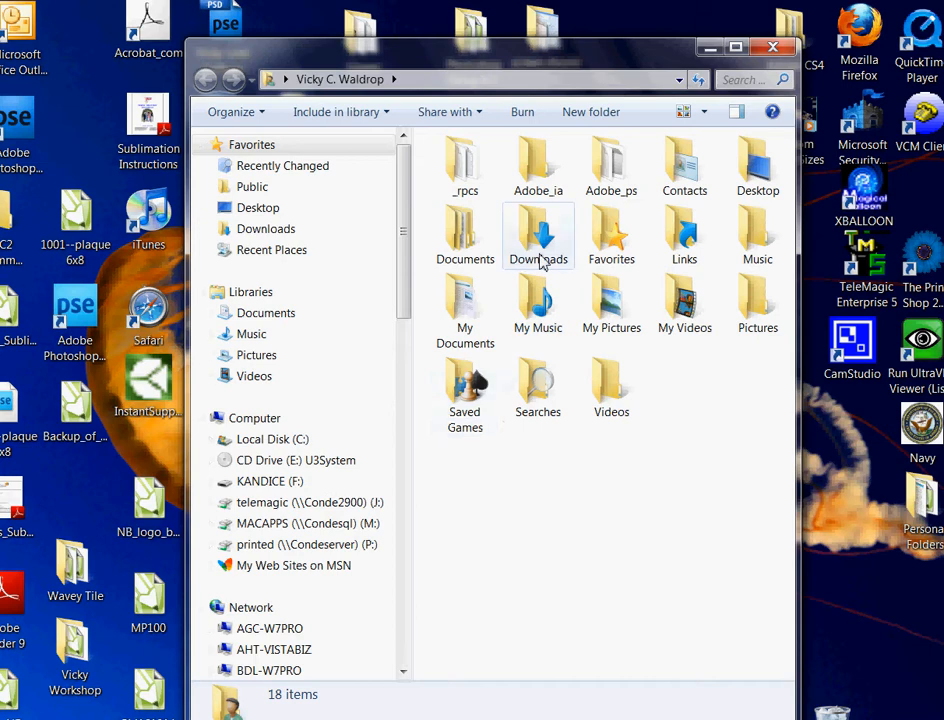
double_click(538, 236)
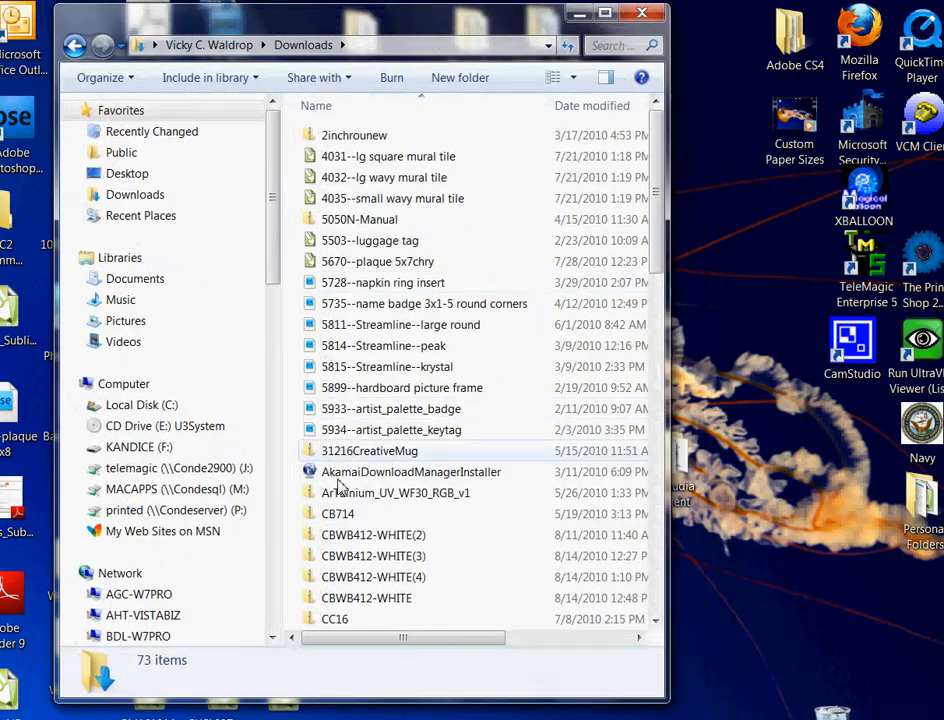
left_click(366, 598)
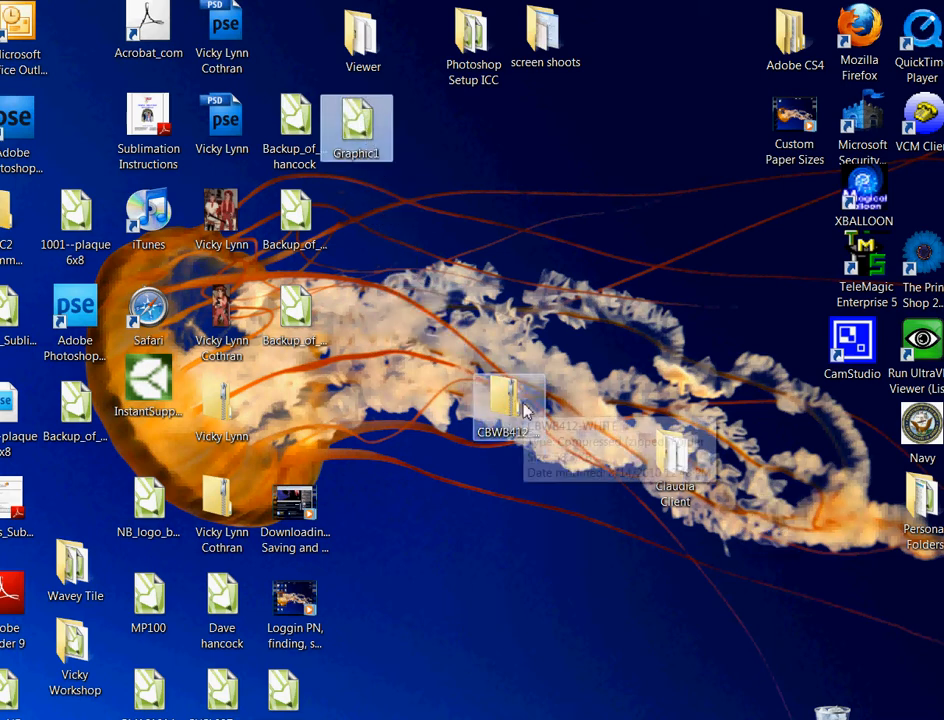
mouse_move(584, 676)
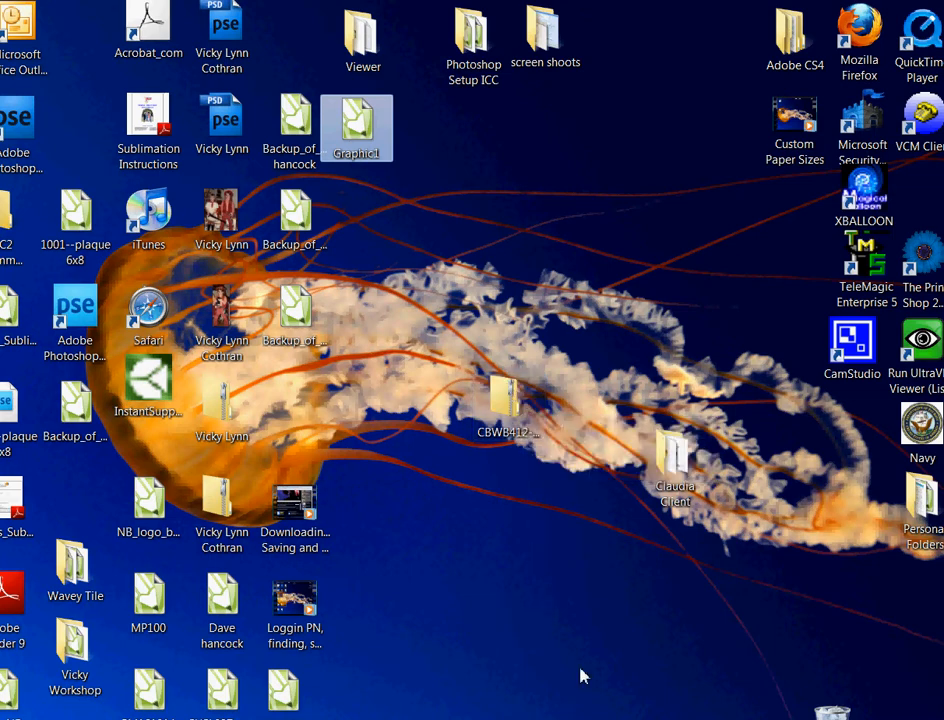
mouse_move(578, 696)
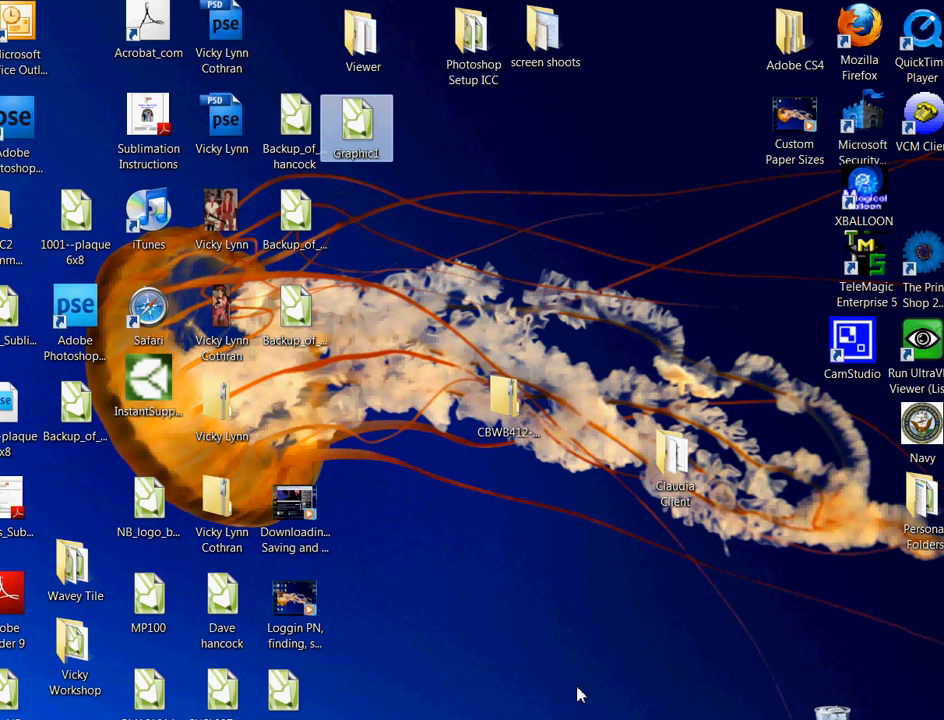
mouse_move(576, 600)
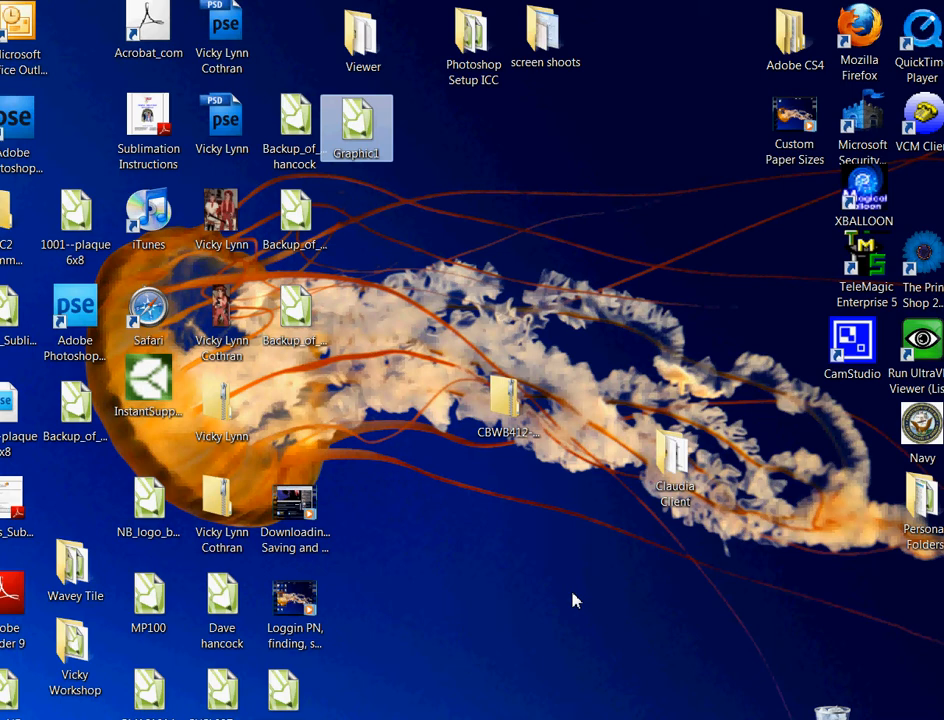
mouse_move(564, 562)
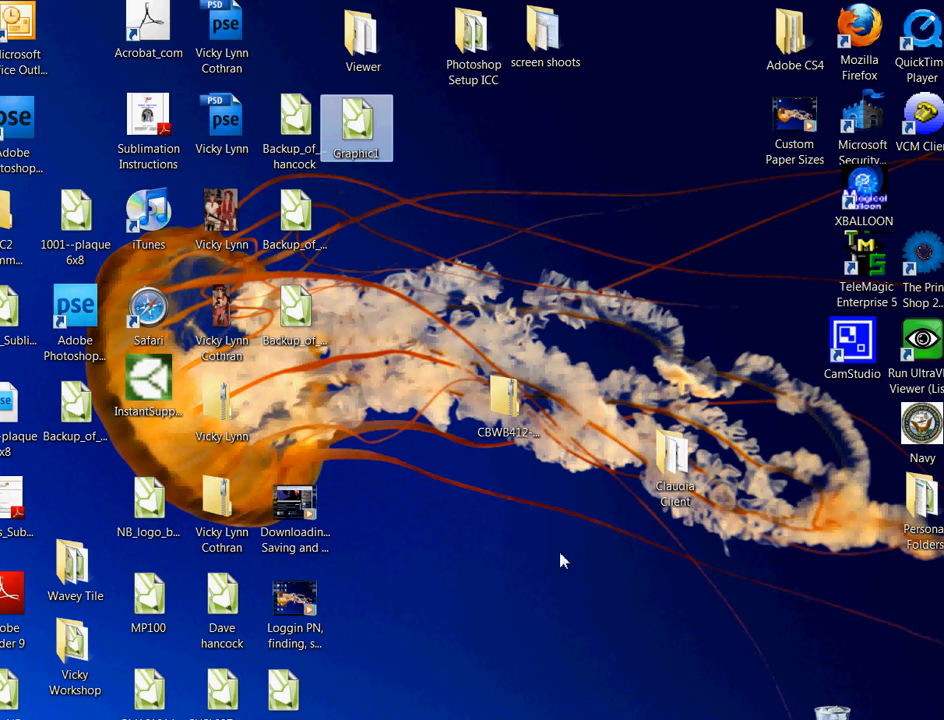
mouse_move(532, 504)
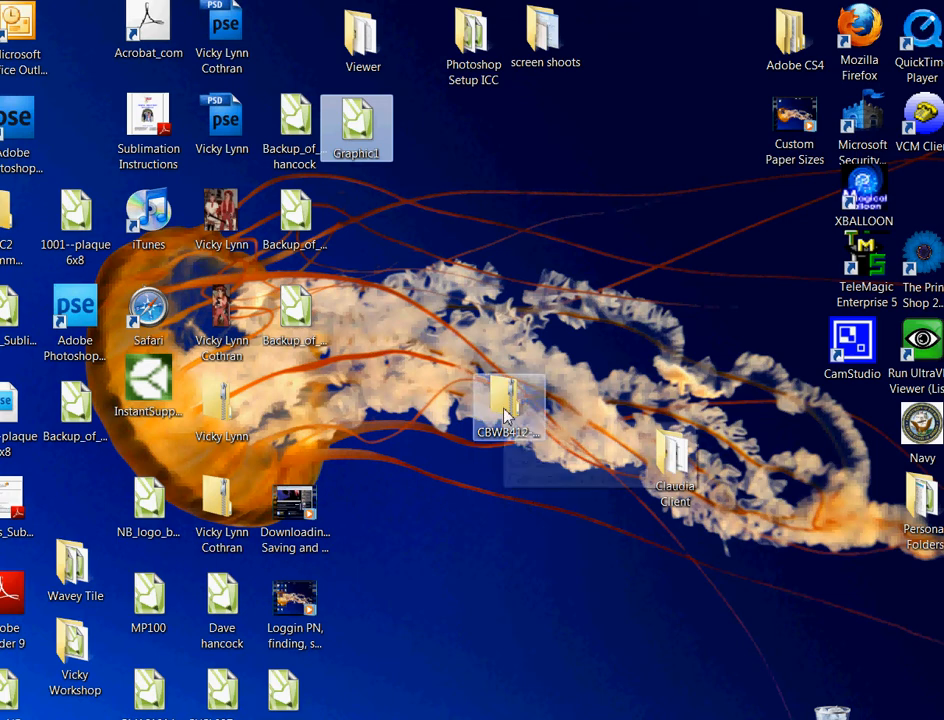
mouse_move(508, 404)
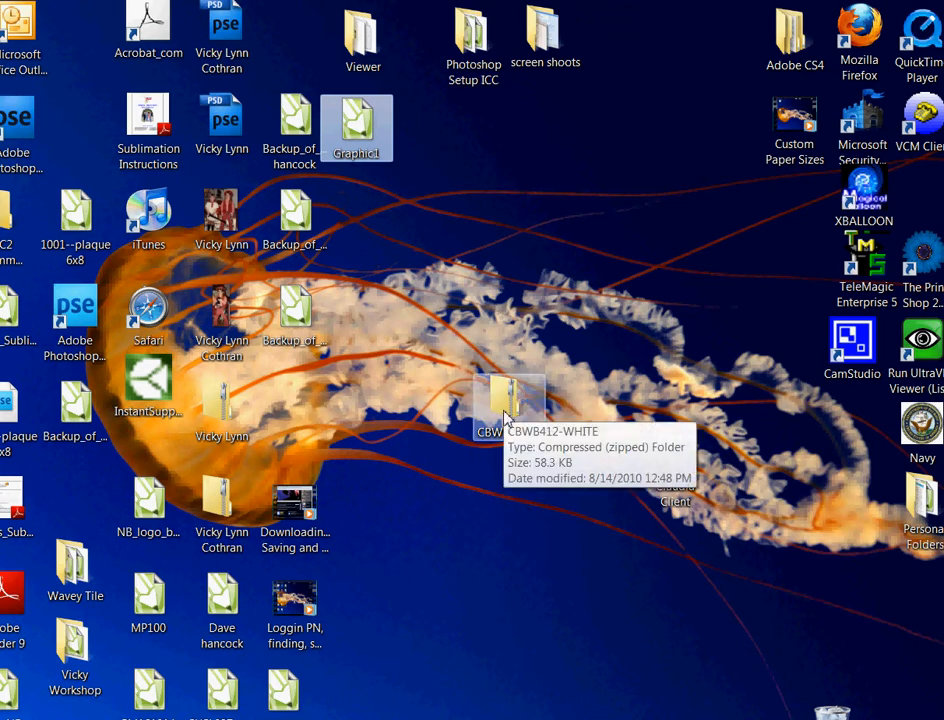
Step: Extract the desktop CBWB412-WHITE zip into a same-named desktop folder, showing files afterward
right_click(508, 404)
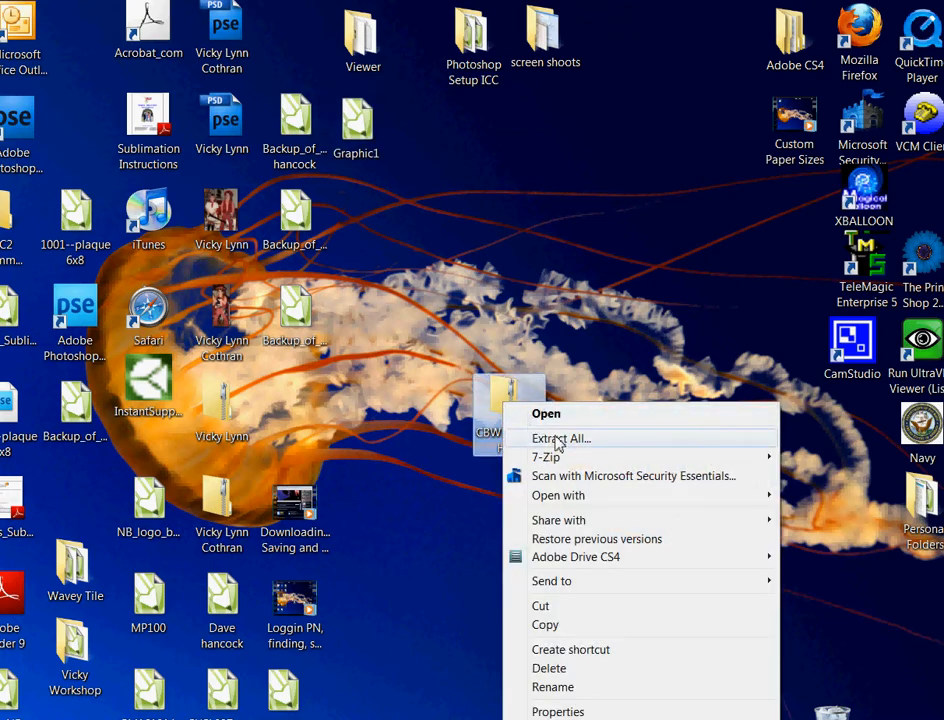
left_click(560, 438)
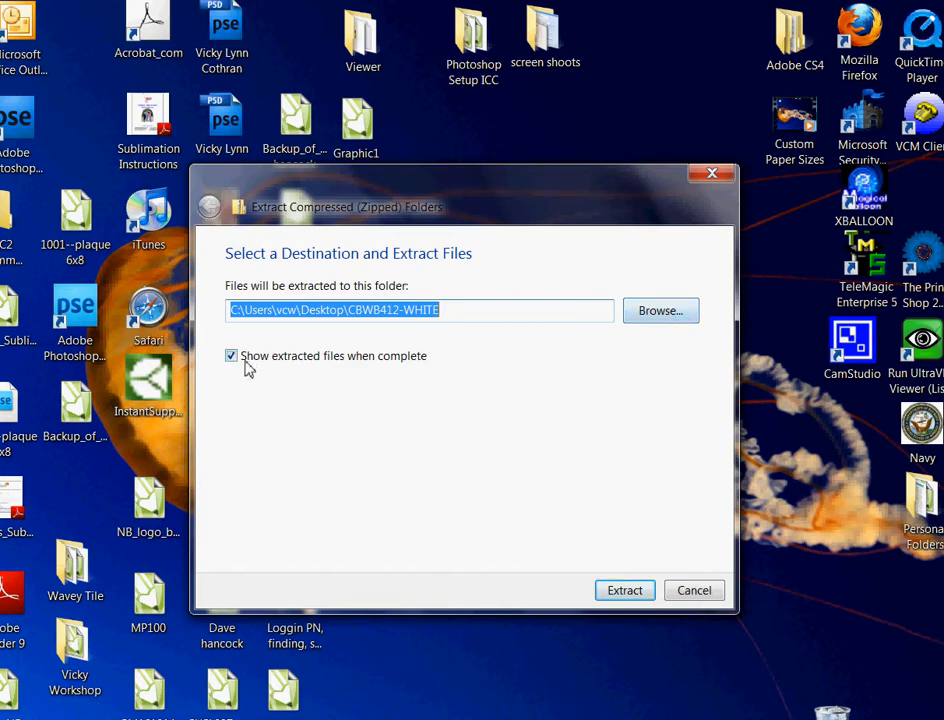
mouse_move(278, 368)
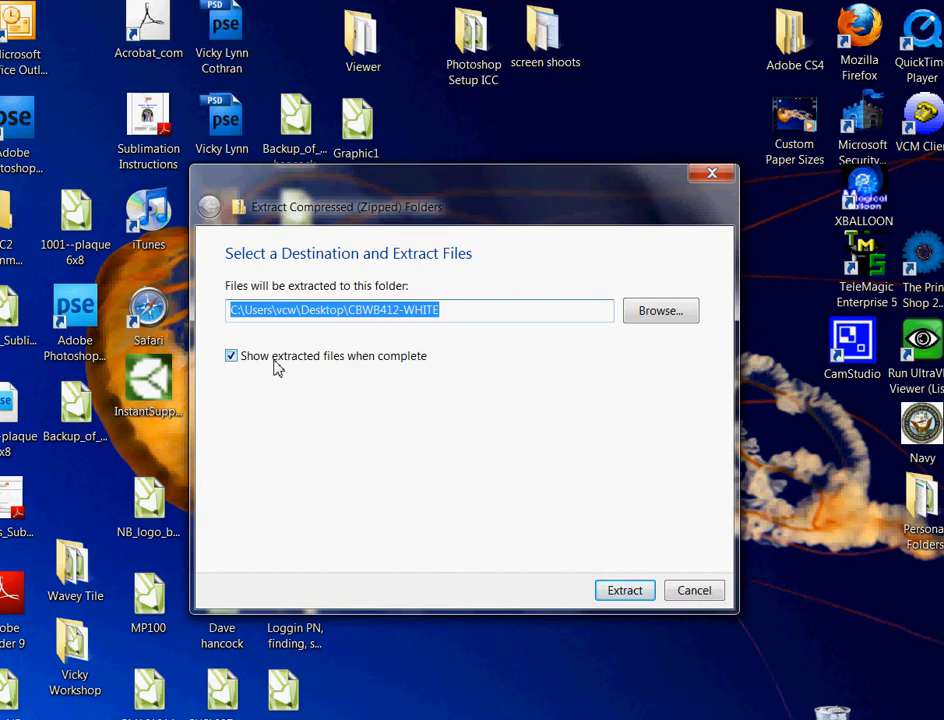
mouse_move(284, 370)
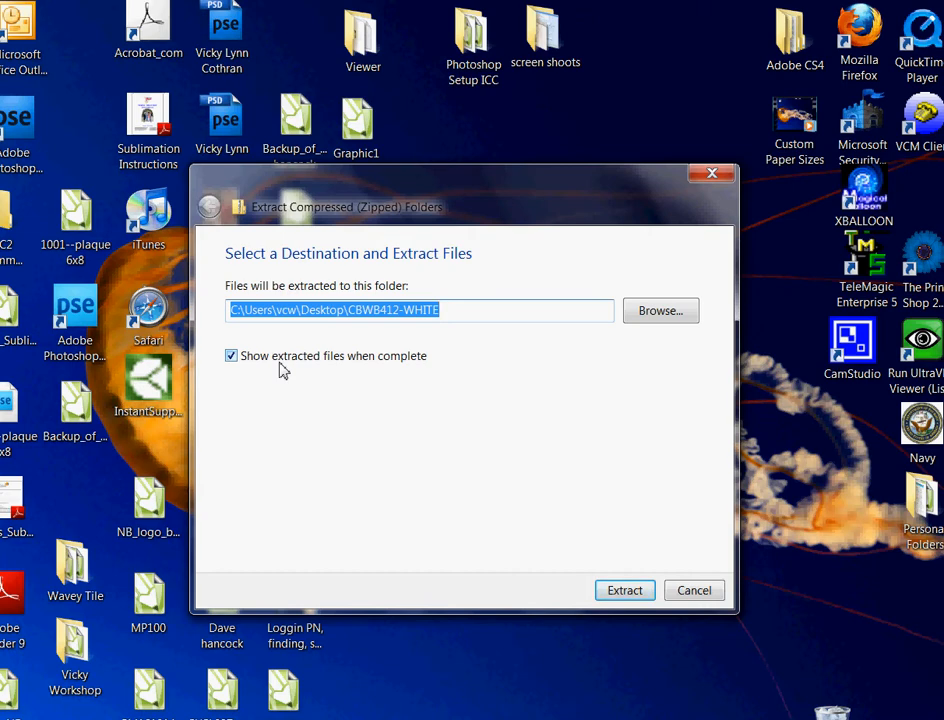
mouse_move(272, 318)
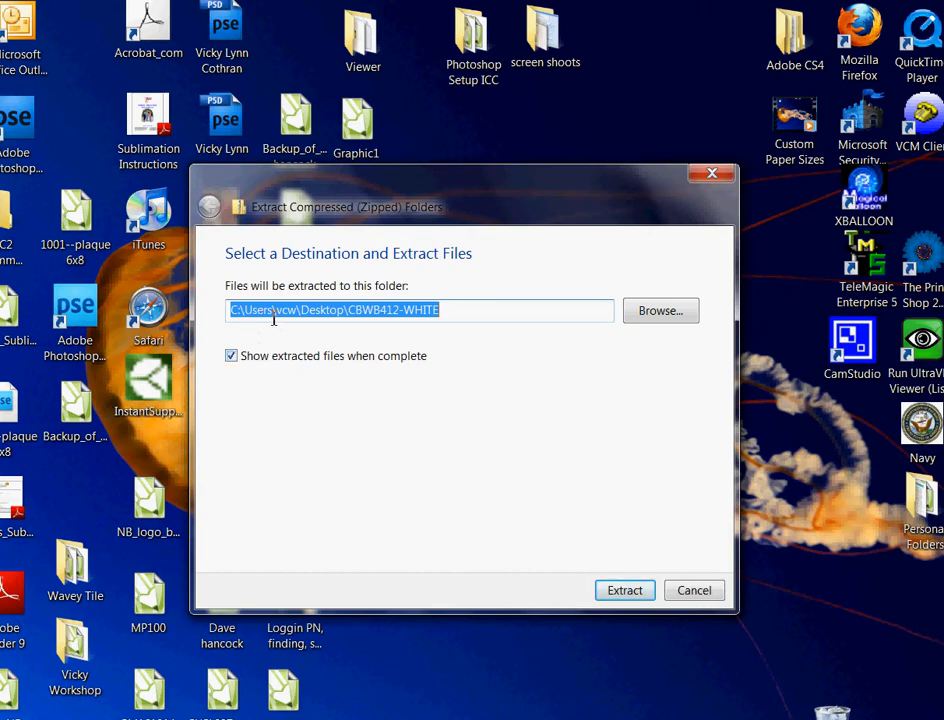
mouse_move(384, 332)
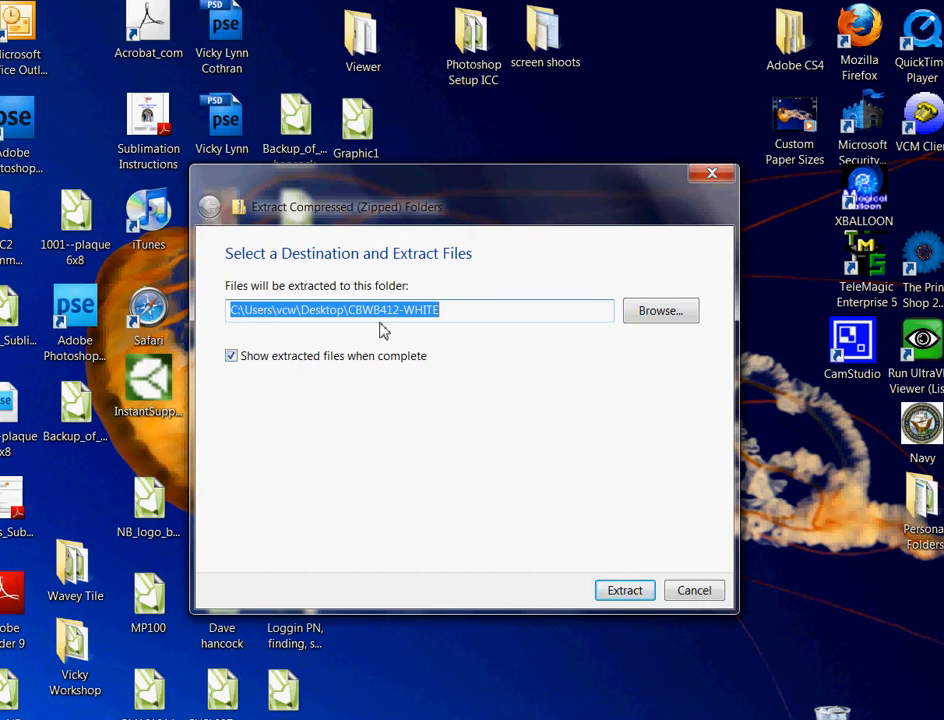
mouse_move(574, 544)
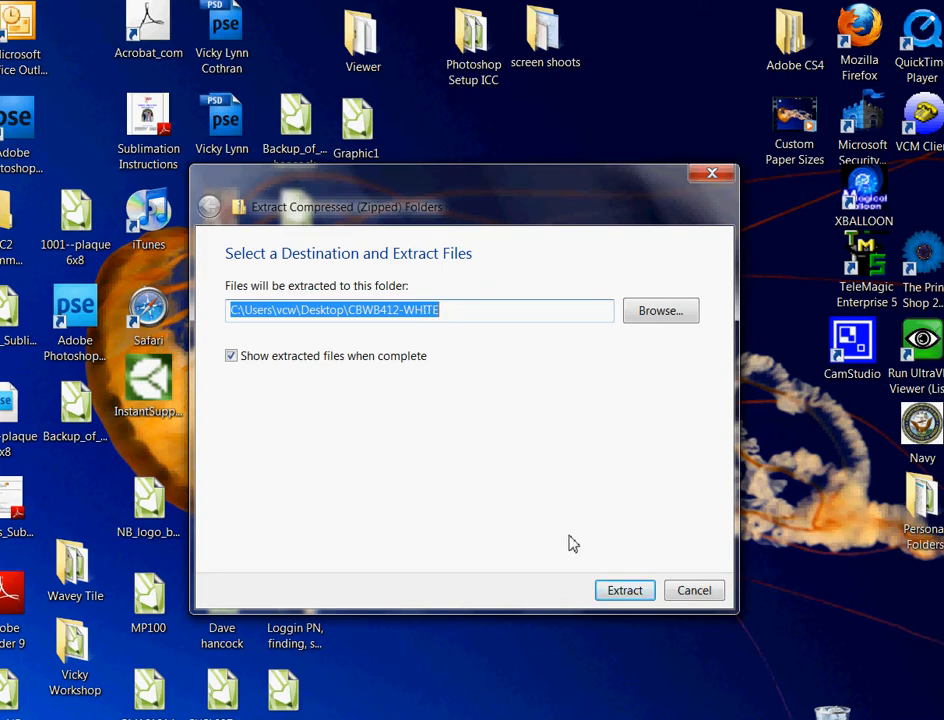
left_click(624, 590)
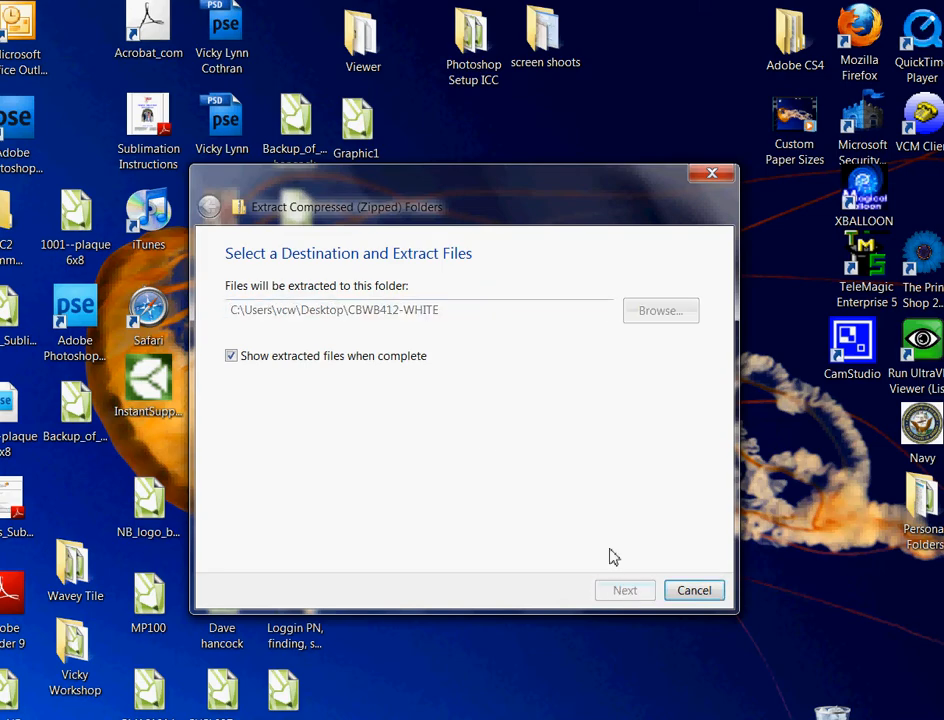
Step: Move the extracted CBWB412-WHITE folder window toward the screen centre
left_click(624, 590)
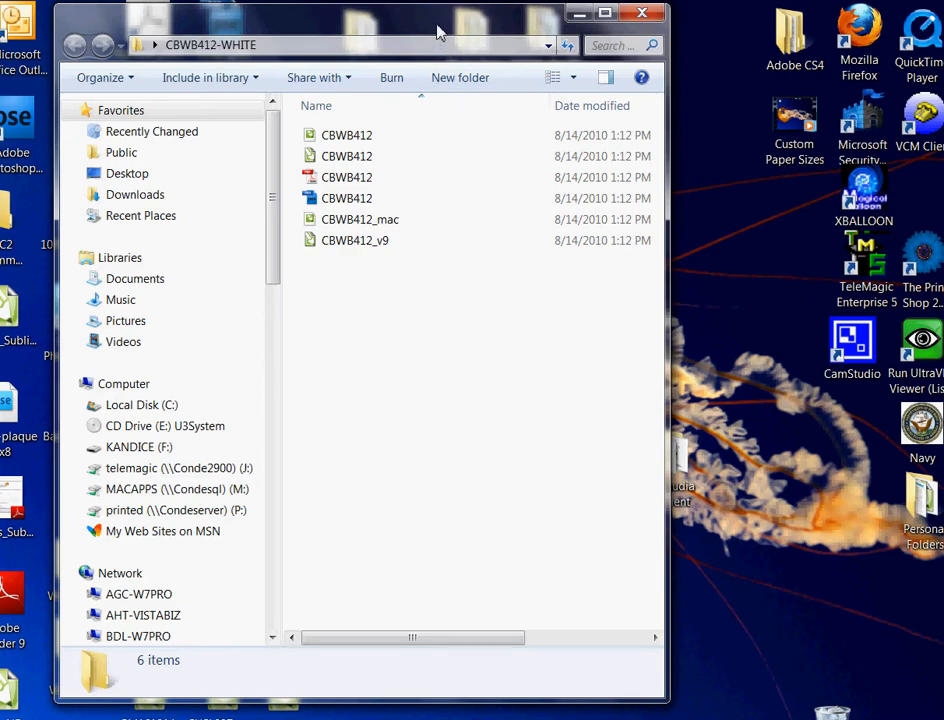
left_click_drag(440, 30, 548, 38)
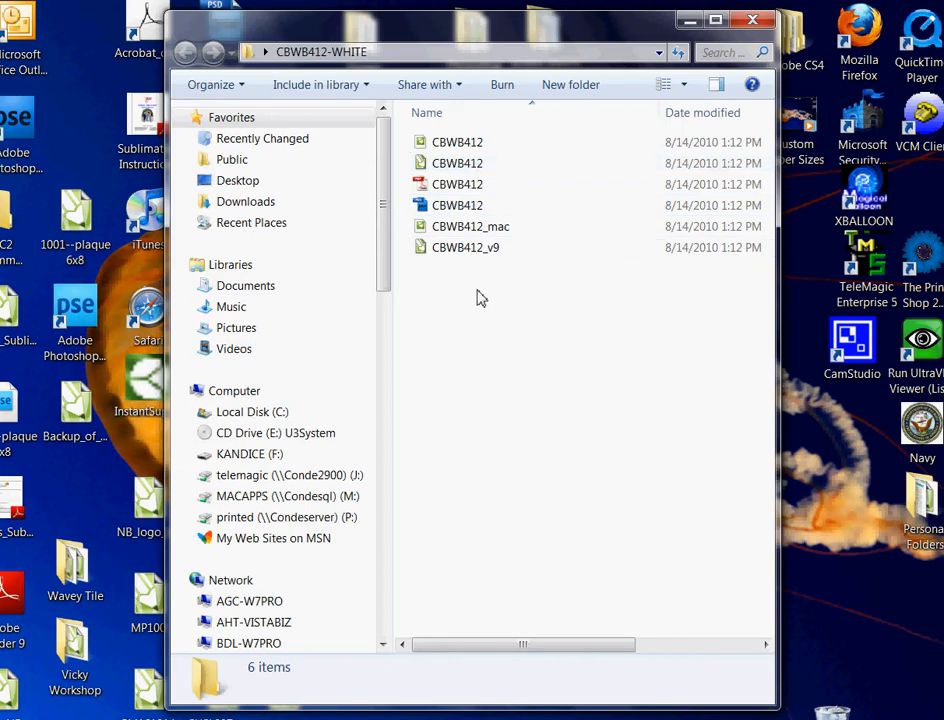
mouse_move(478, 344)
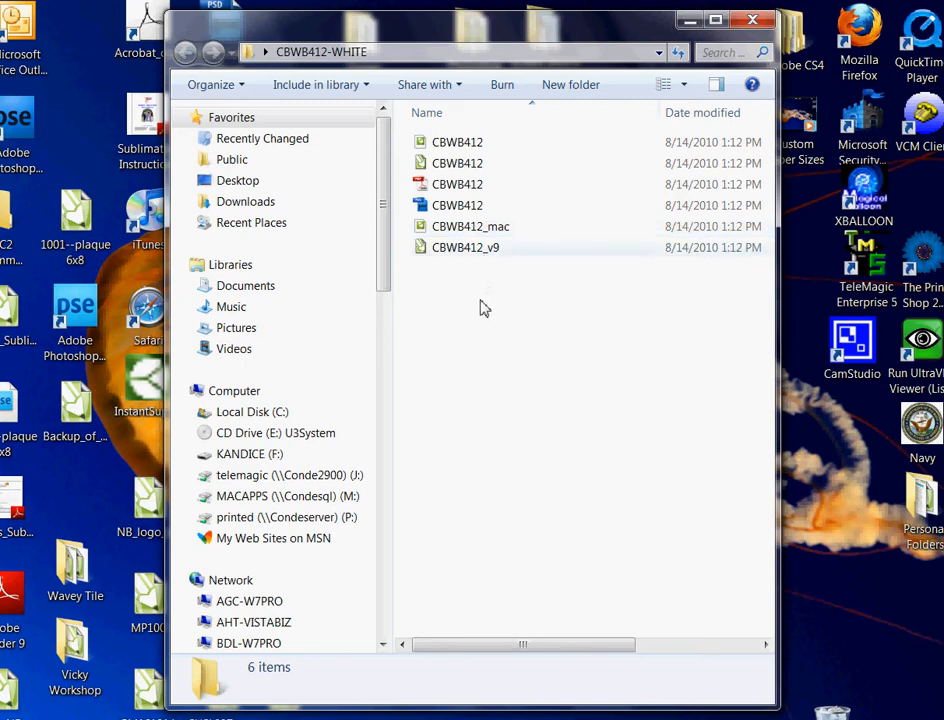
mouse_move(474, 336)
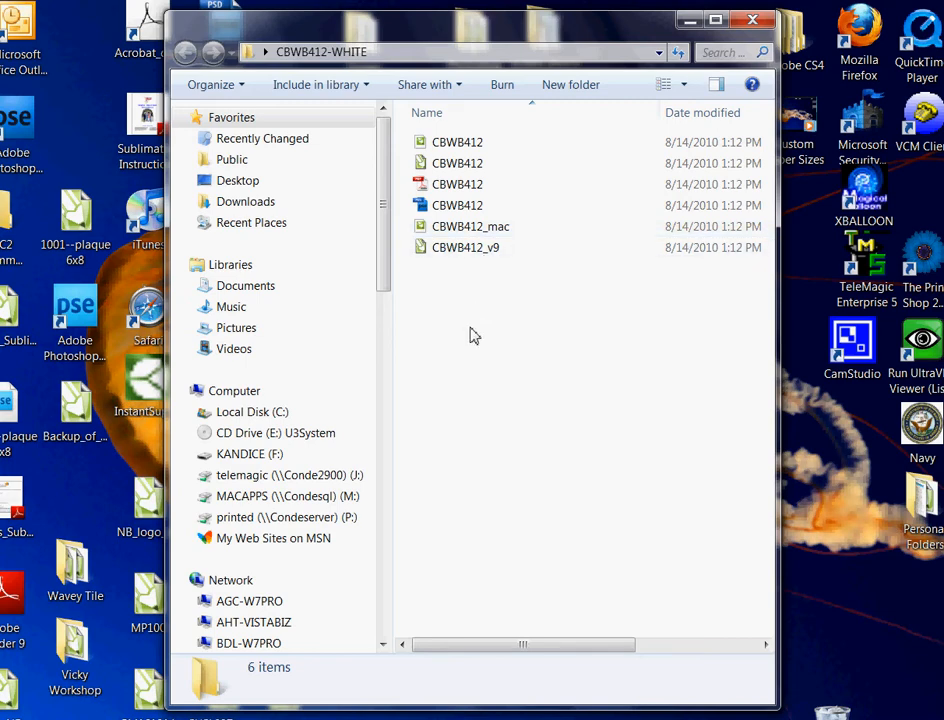
mouse_move(472, 366)
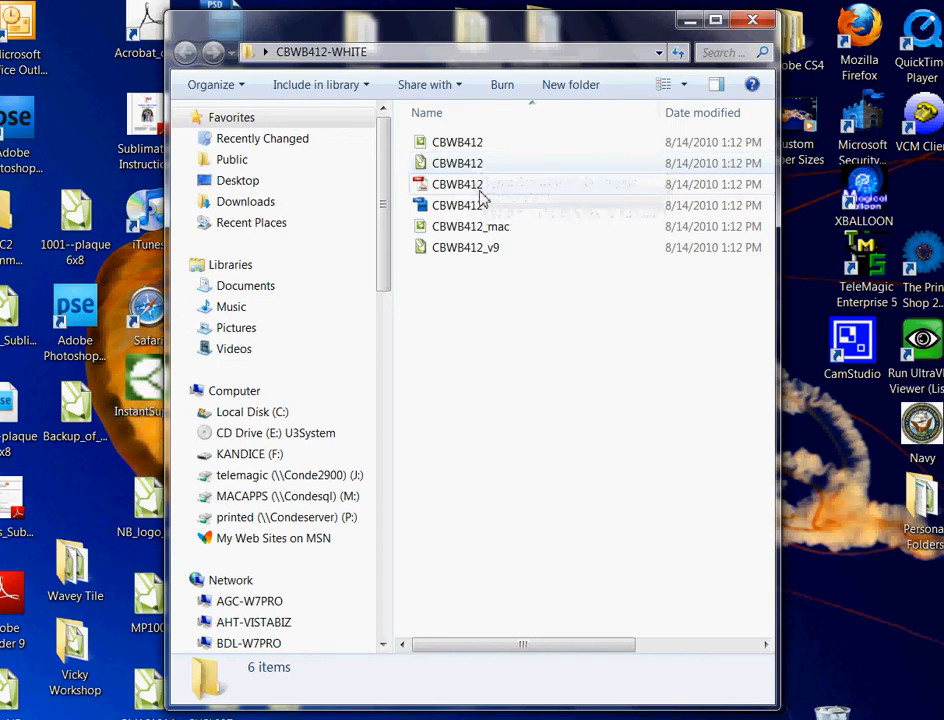
mouse_move(456, 184)
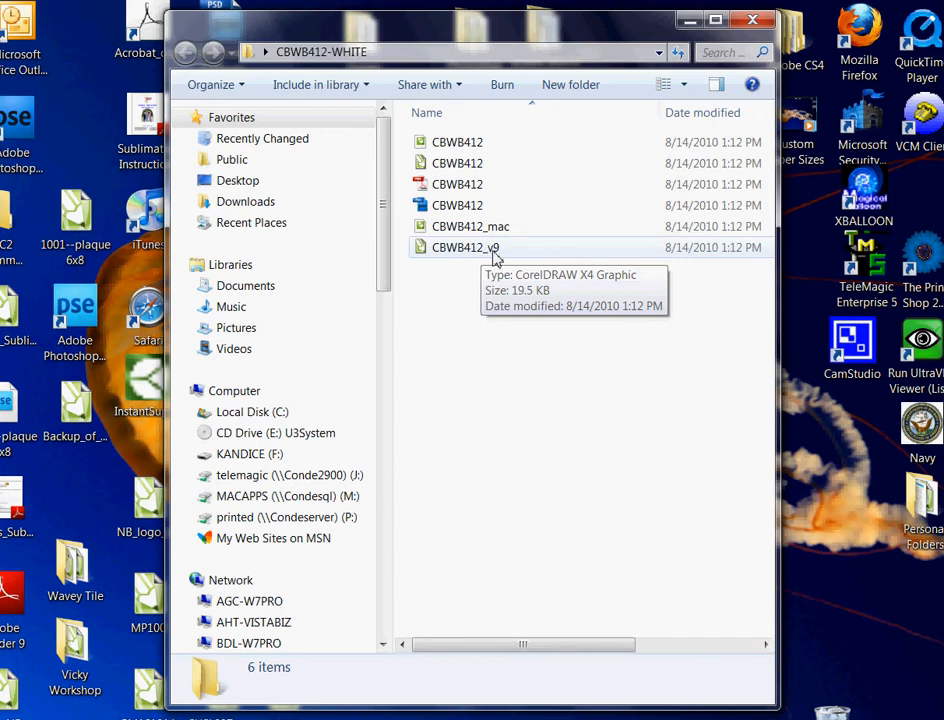
mouse_move(504, 250)
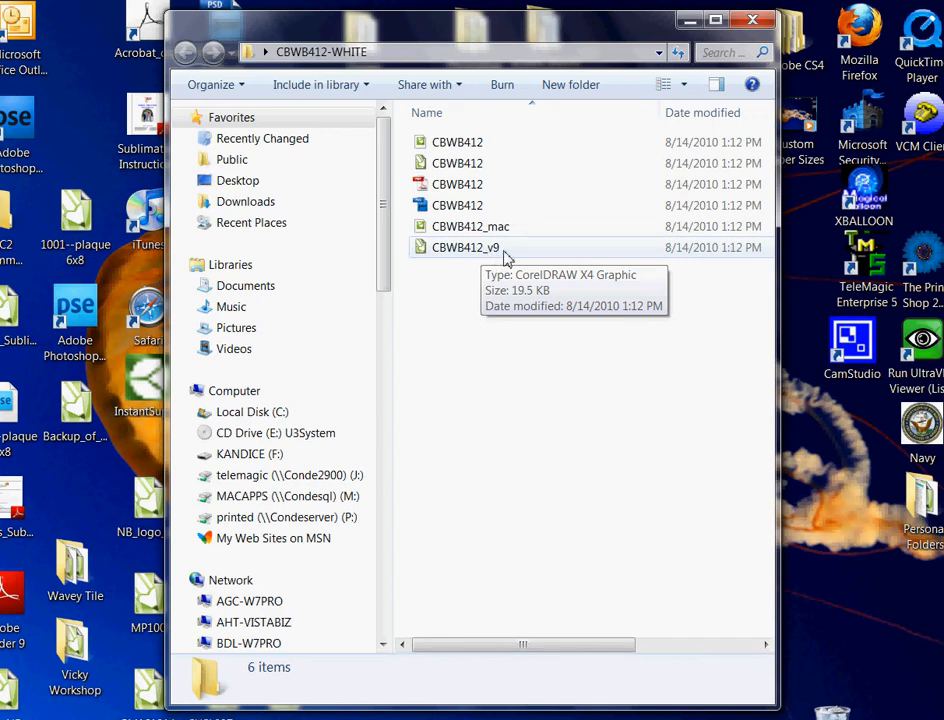
mouse_move(496, 256)
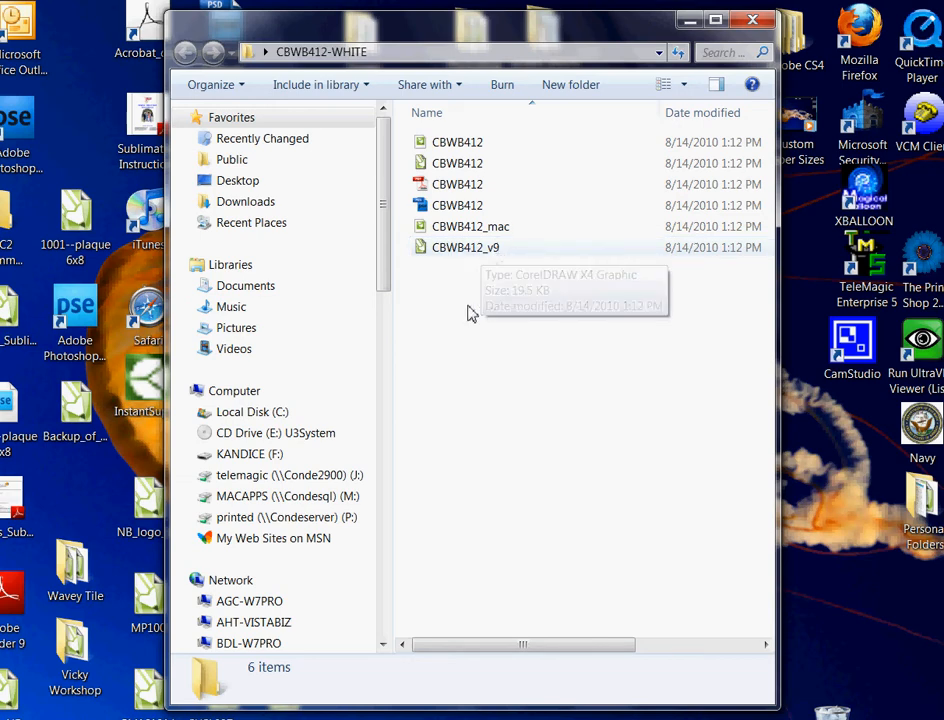
mouse_move(474, 314)
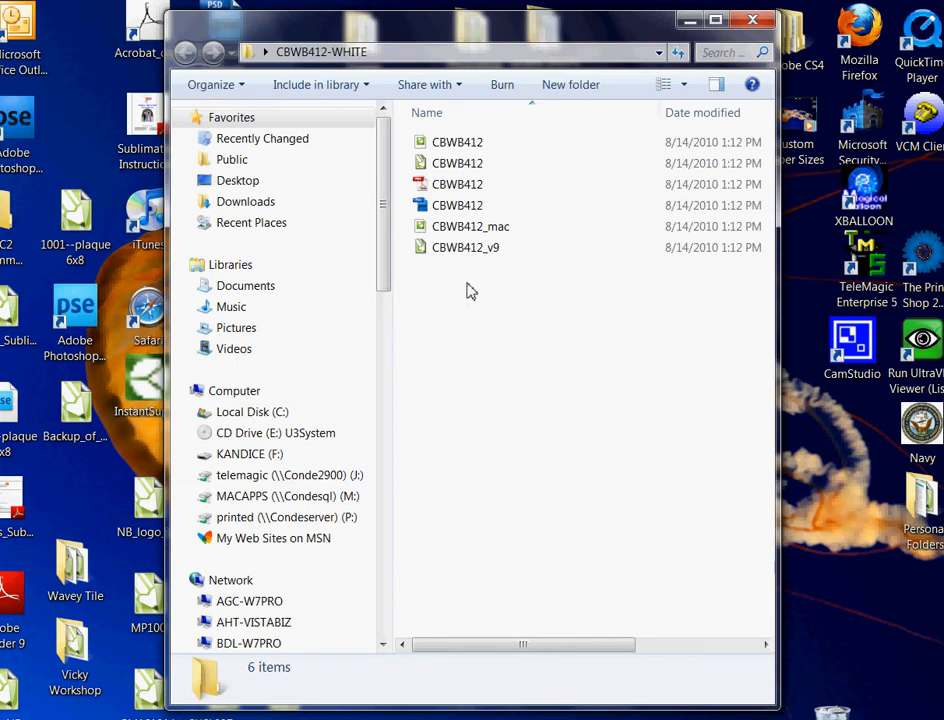
mouse_move(456, 164)
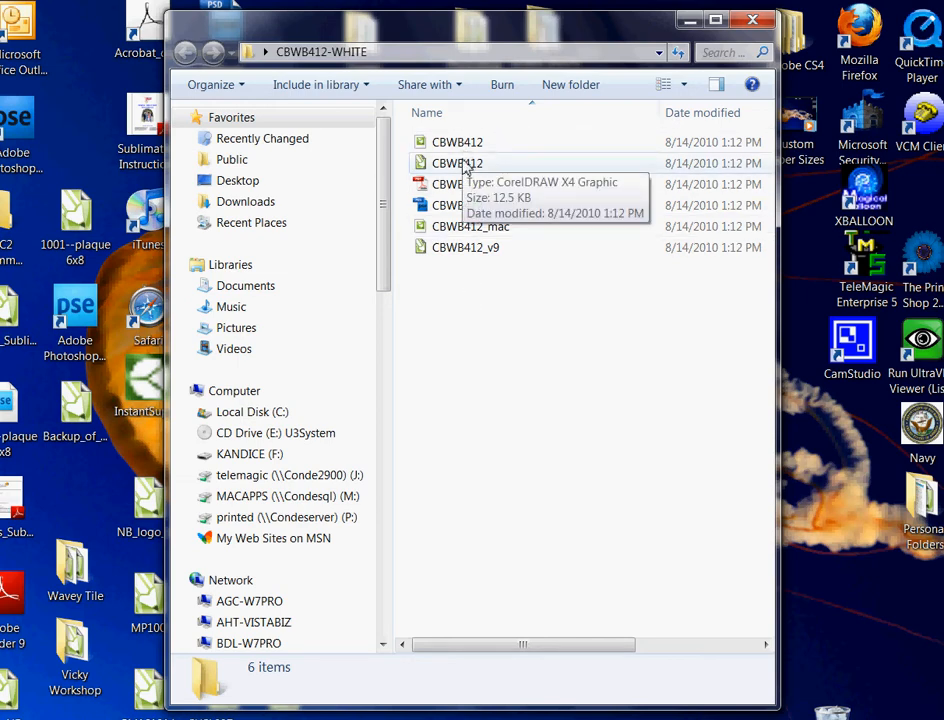
Step: Open the CBWB412 CorelDRAW X4 graphic file with CorelDRAW
right_click(456, 164)
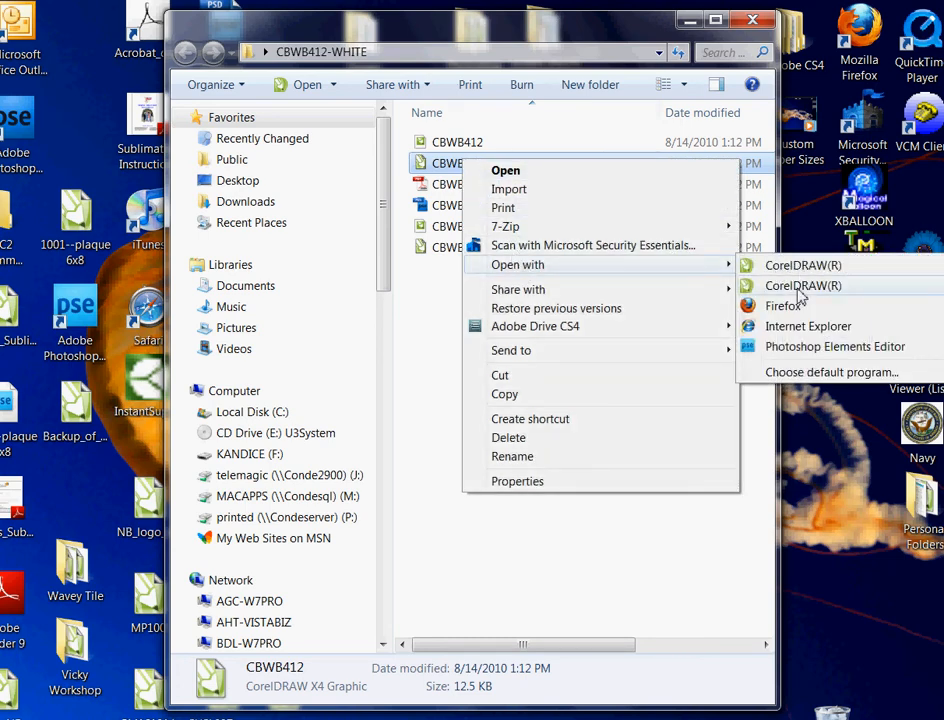
mouse_move(820, 372)
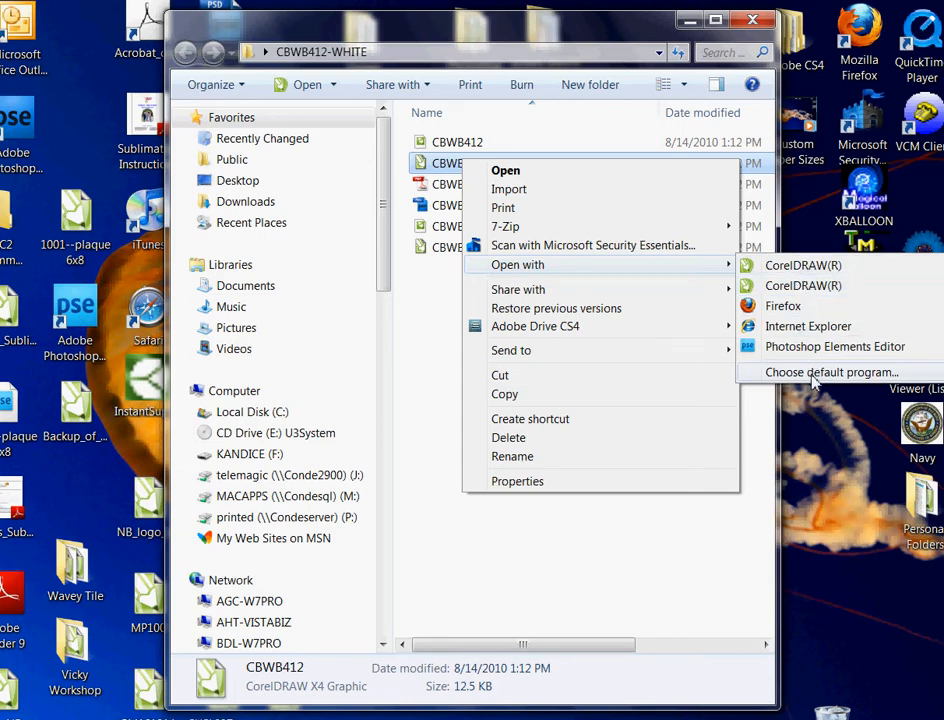
mouse_move(818, 378)
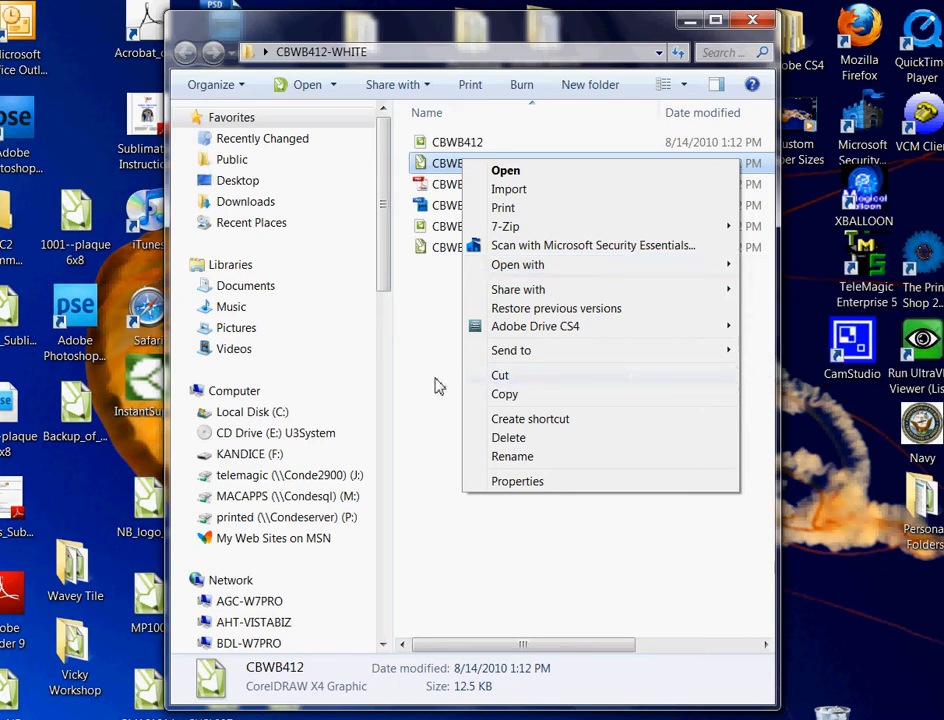
left_click(456, 164)
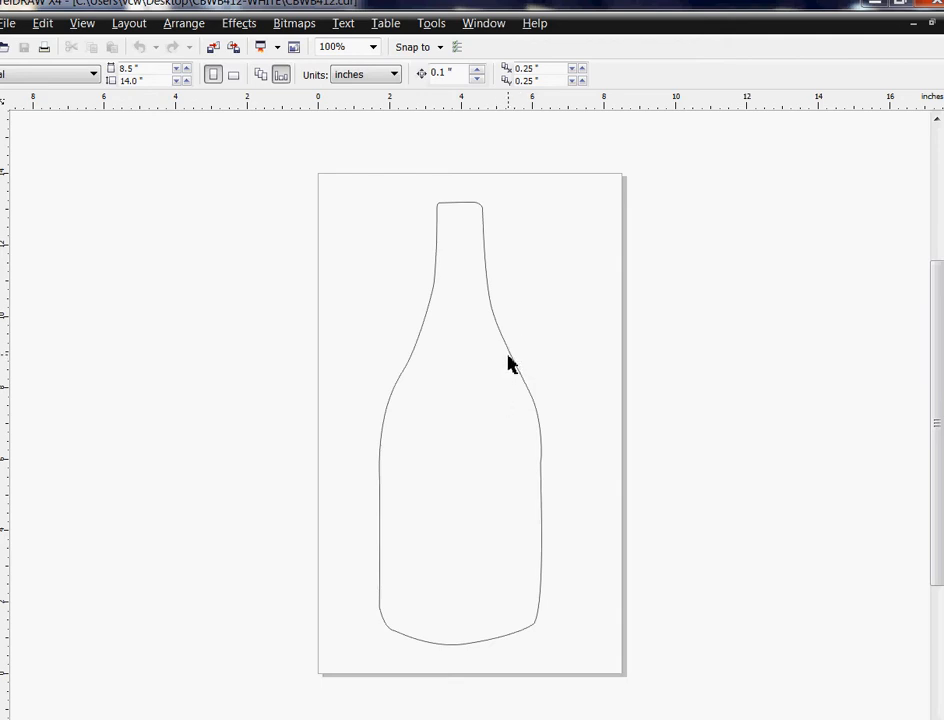
mouse_move(512, 356)
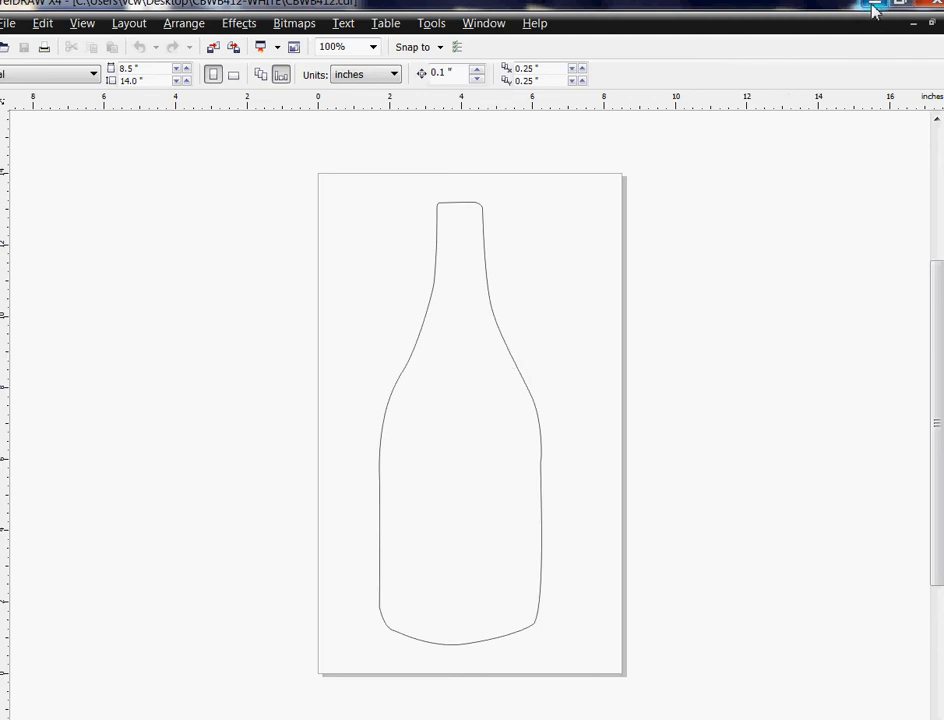
mouse_move(872, 10)
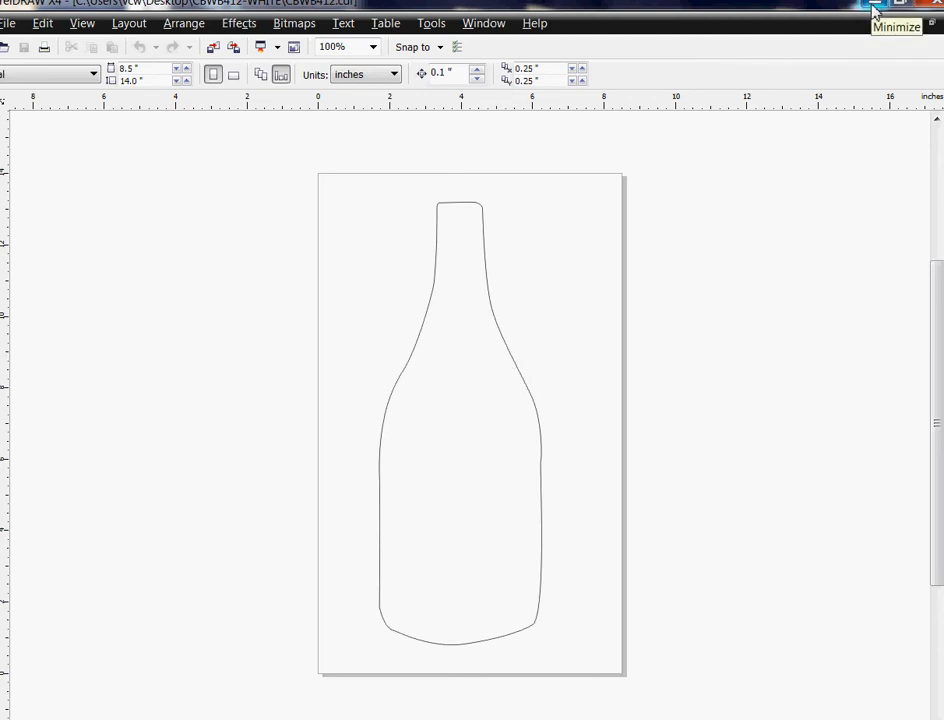
Step: Minimize CorelDRAW to return to the CBWB412-WHITE template folder
left_click(892, 8)
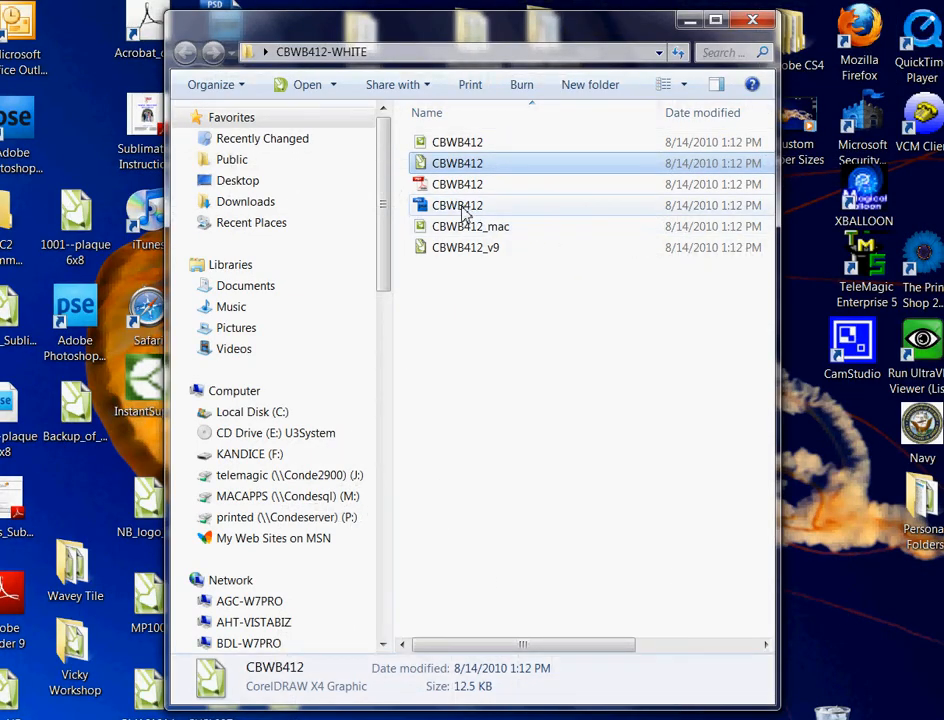
Step: Open the CBWB412 PSD template in Adobe Photoshop Elements
right_click(456, 204)
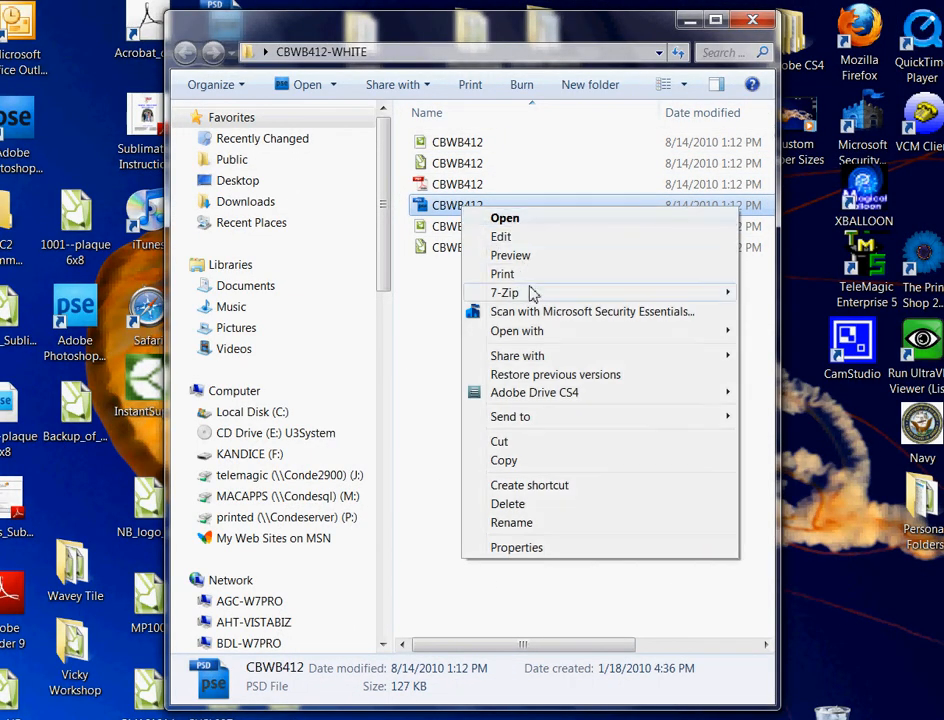
left_click(516, 332)
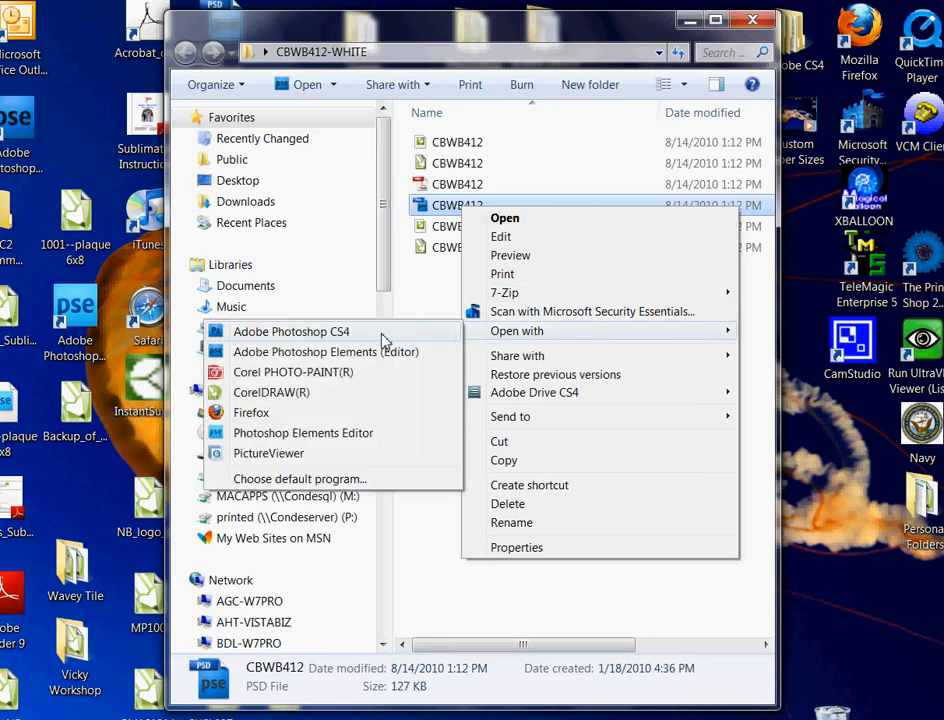
mouse_move(336, 356)
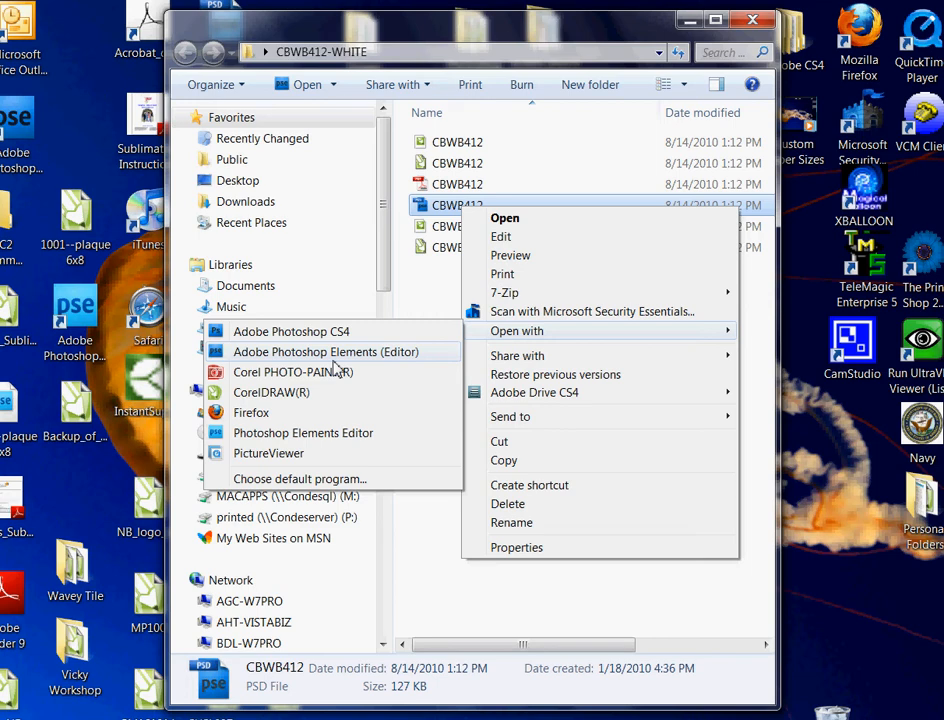
mouse_move(414, 352)
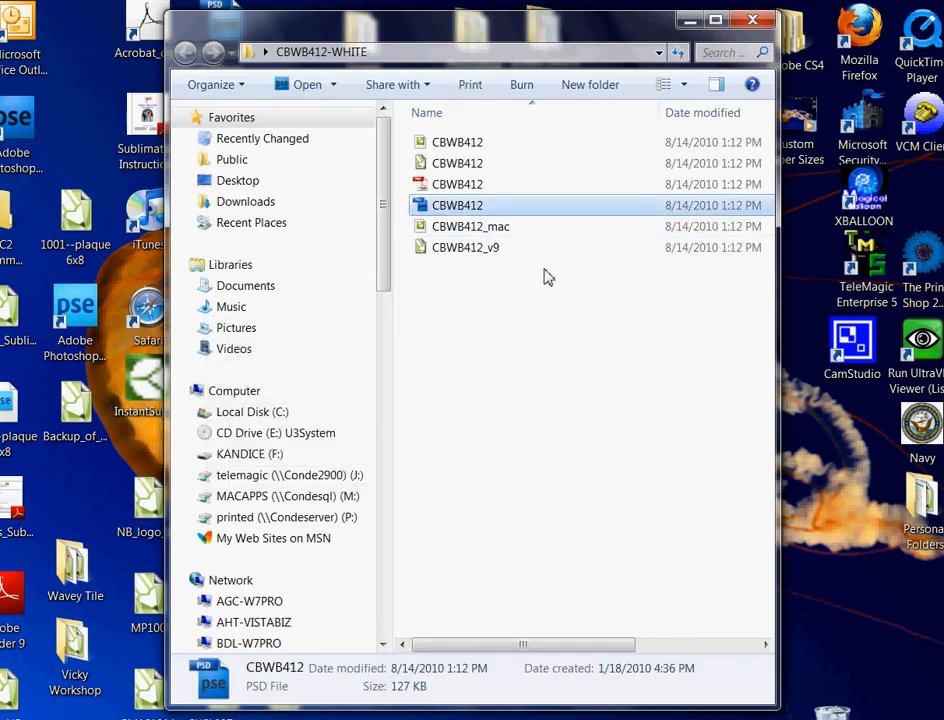
double_click(456, 204)
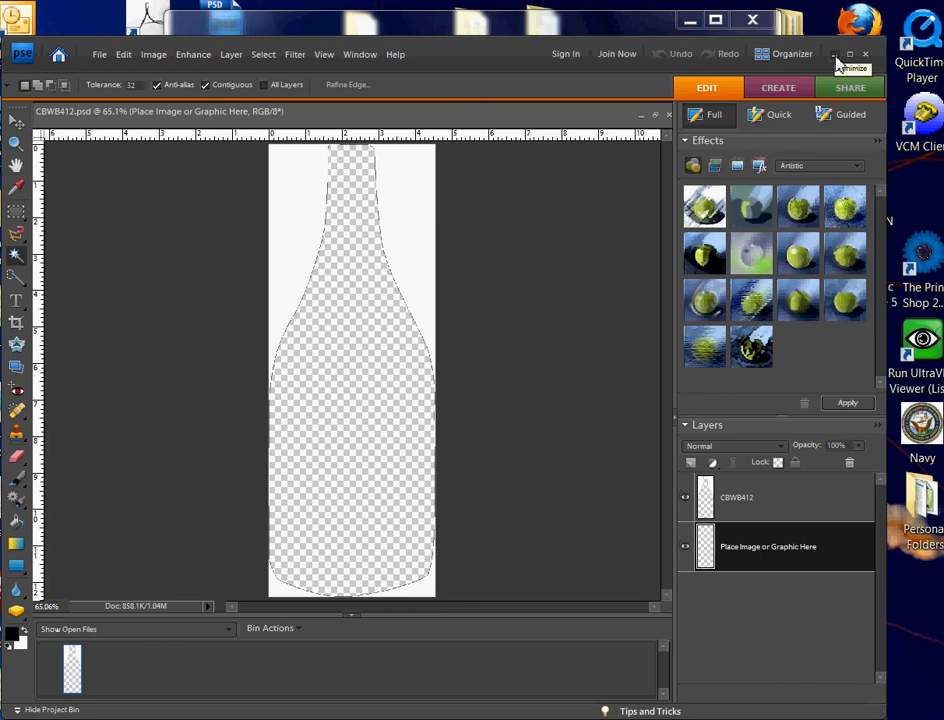
mouse_move(838, 62)
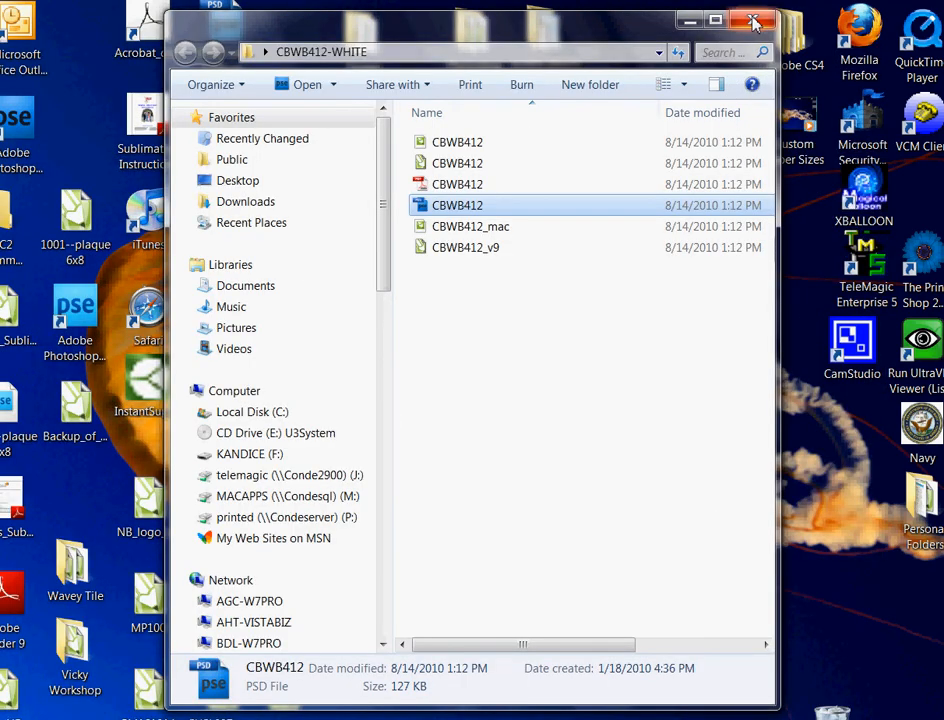
Step: Minimize the template folder window to show the desktop
left_click(754, 20)
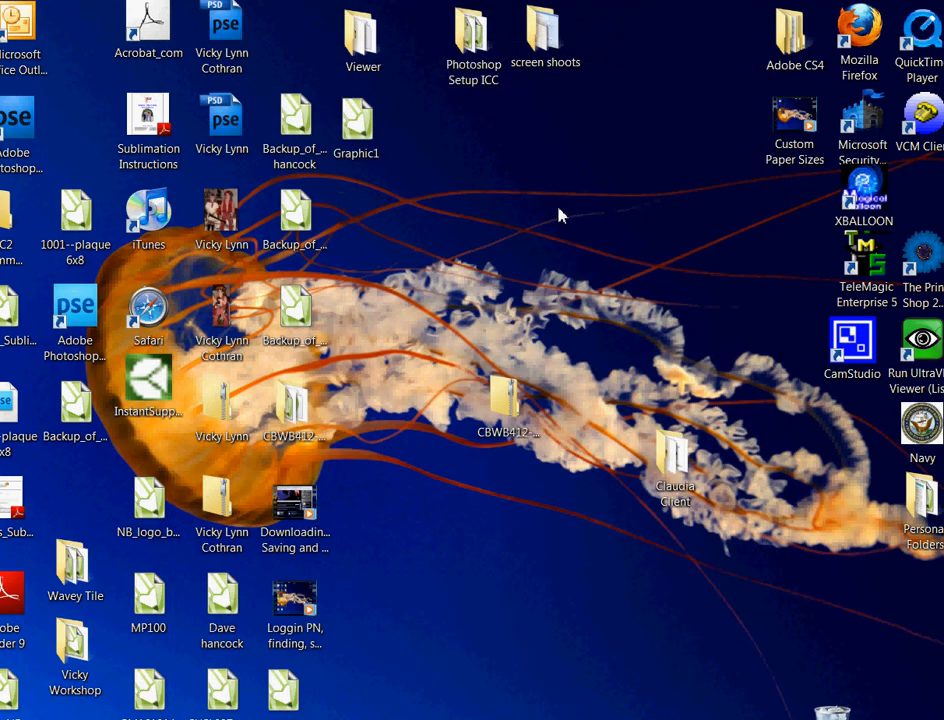